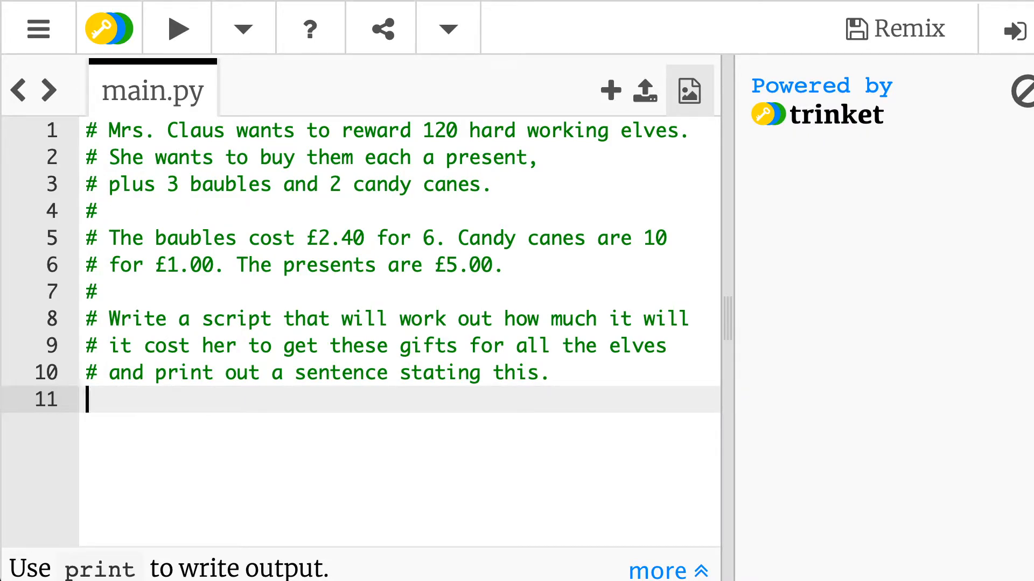
Add a blank line 12 below the ten-line elf gift-cost comment
key("enter")
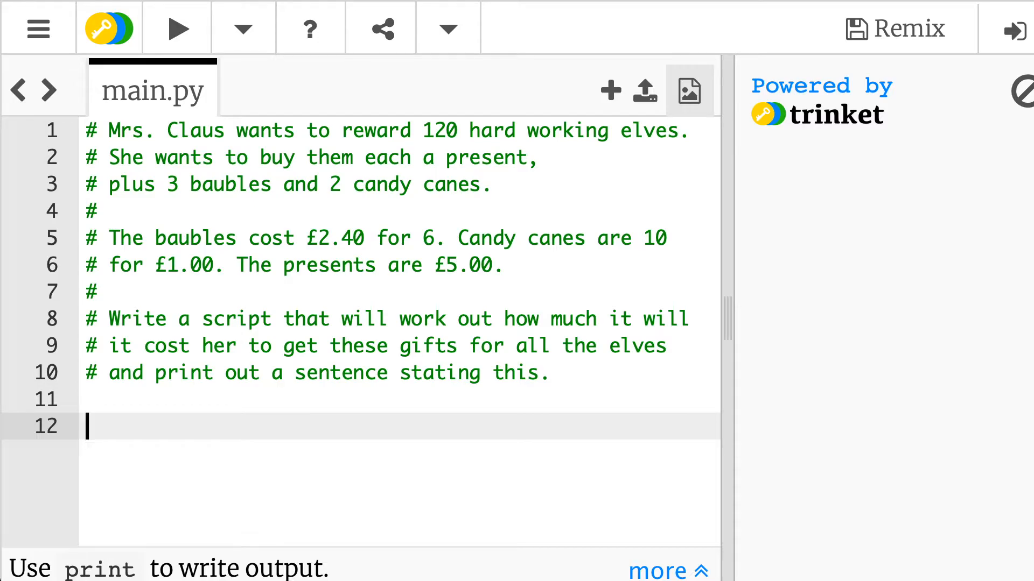
Write cost_per_elf = 5.00 + 1.20 + 0.20 on line 12 with a print() call below
type("cost")
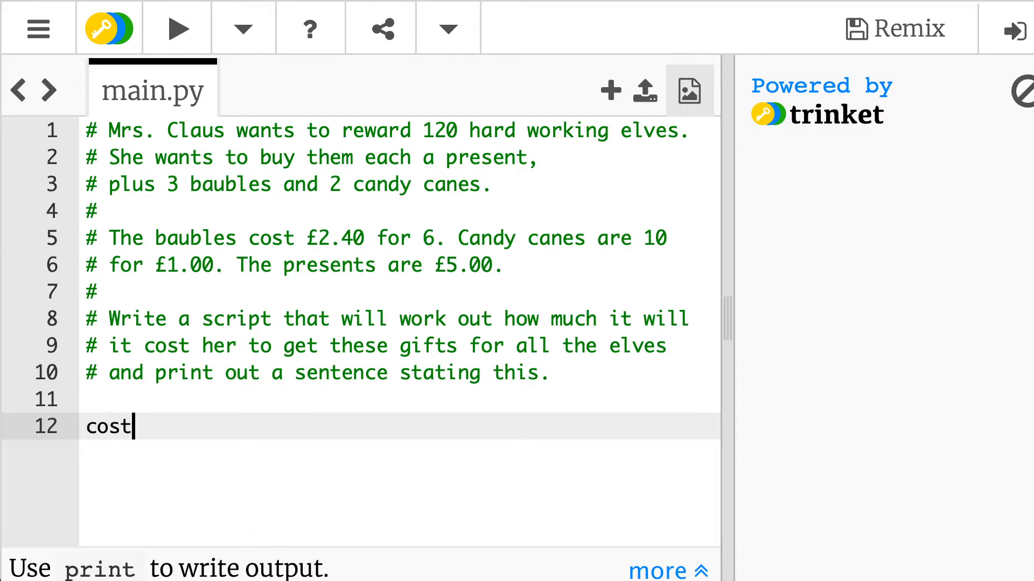
type("_")
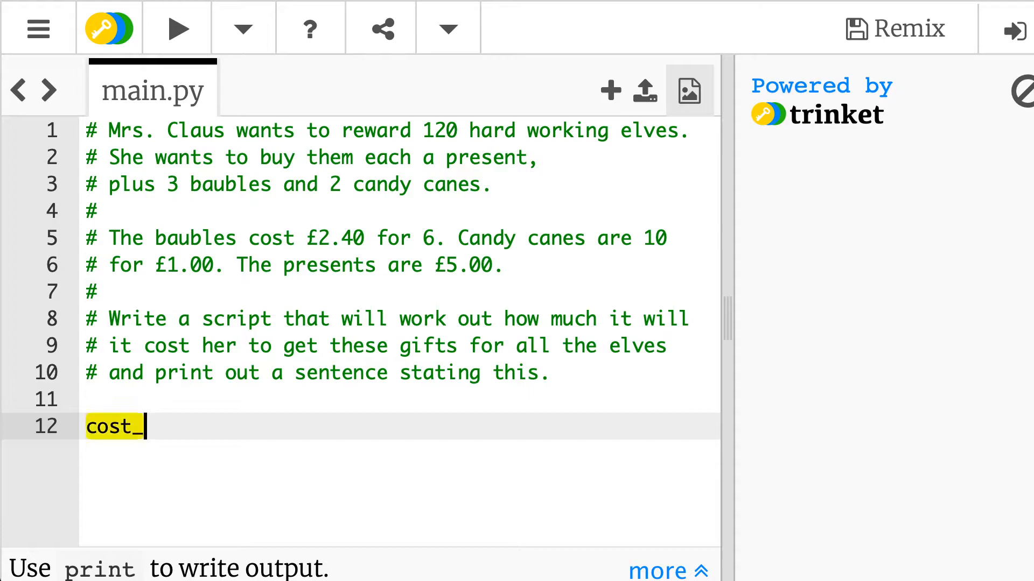
type("per_el")
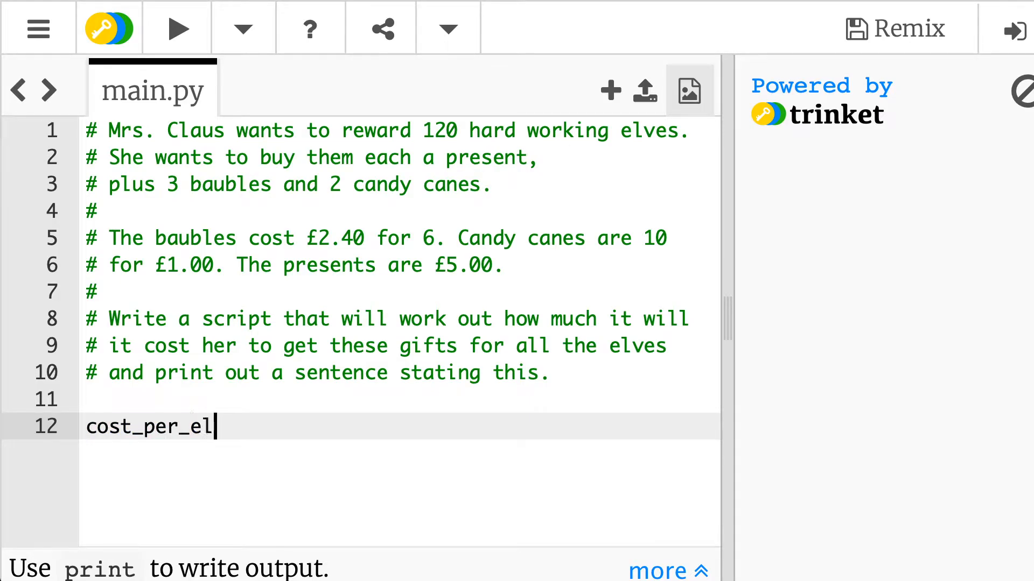
type("f")
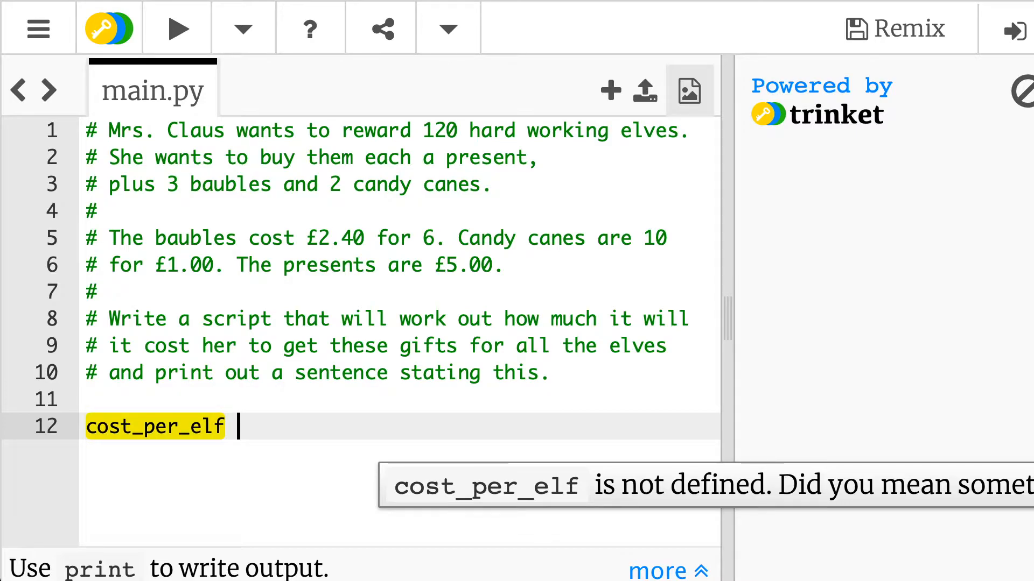
type("= 5.00")
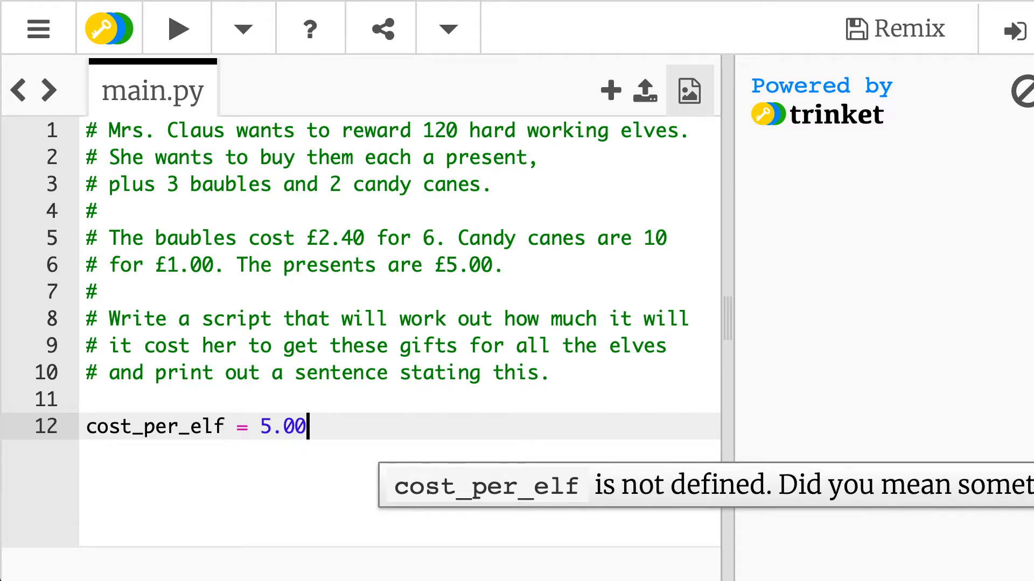
type("+")
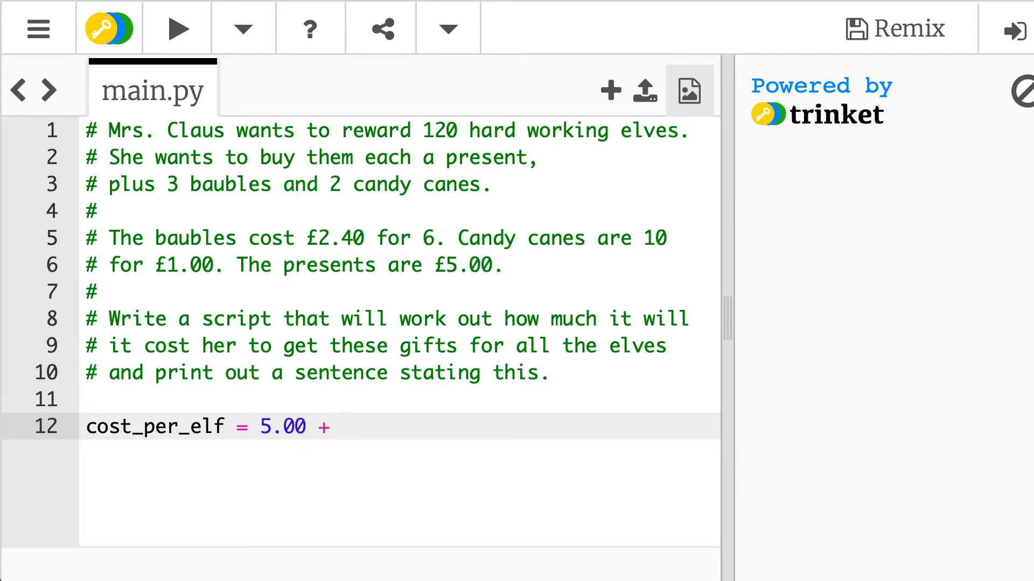
left_click(343, 427)
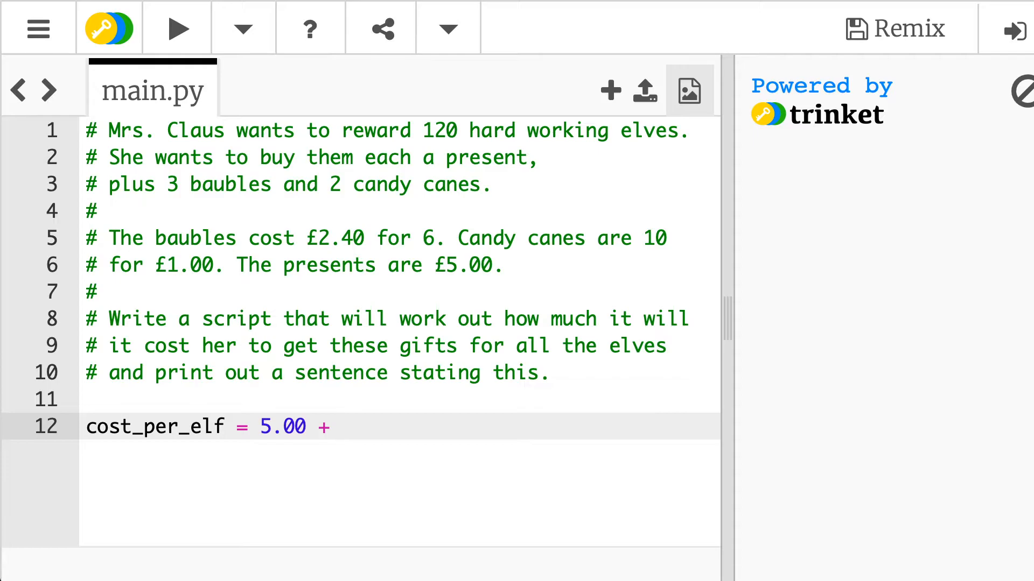
type("1.20 + 0.")
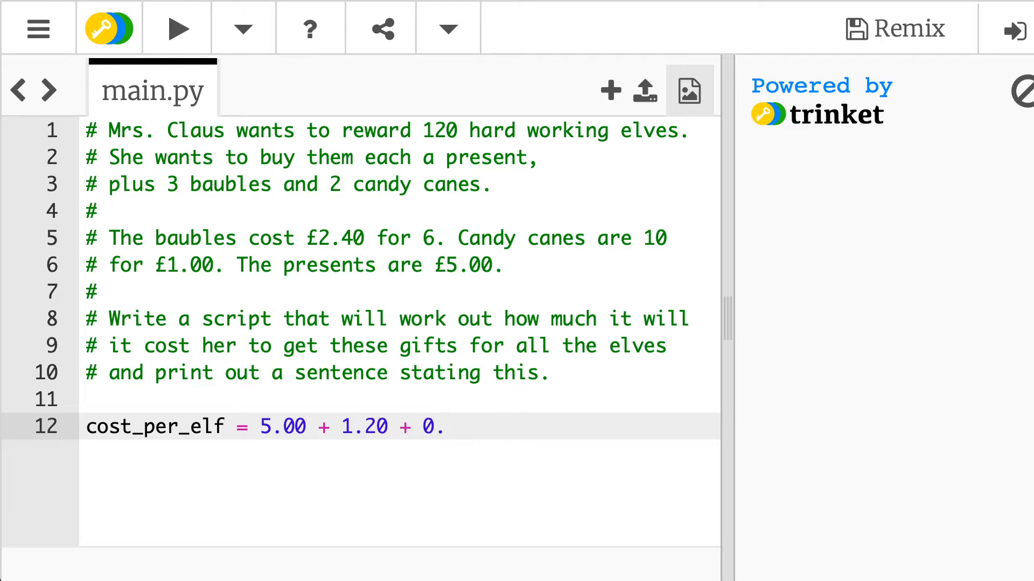
type("20")
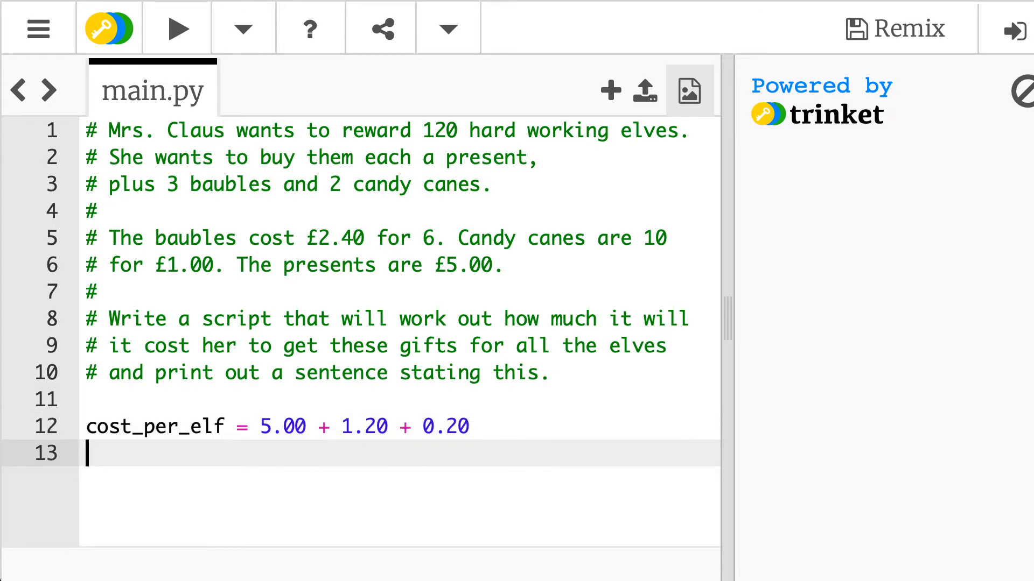
type("print()")
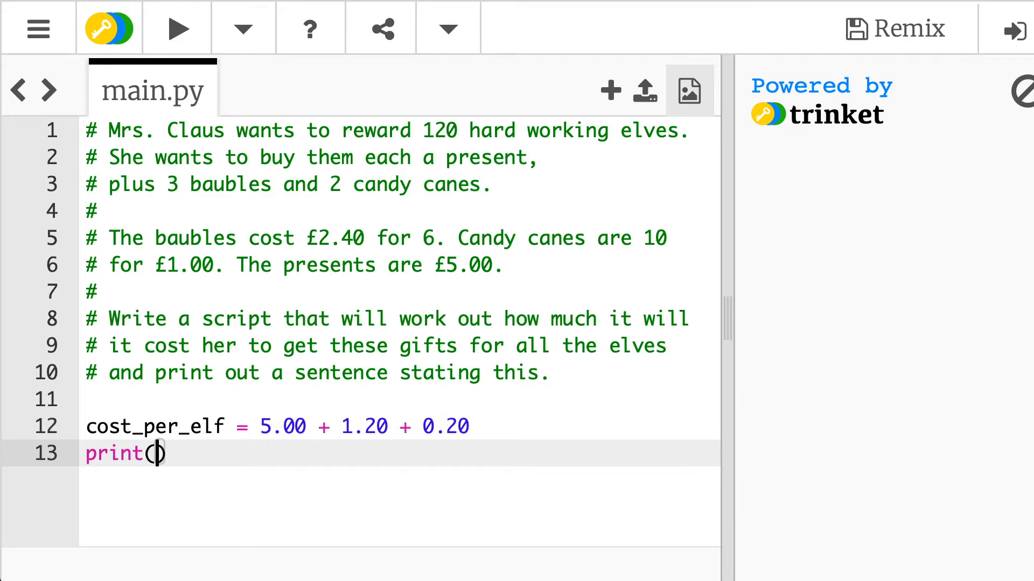
Print cost_per_elf and run the script to check the per-elf cost
type("cost_")
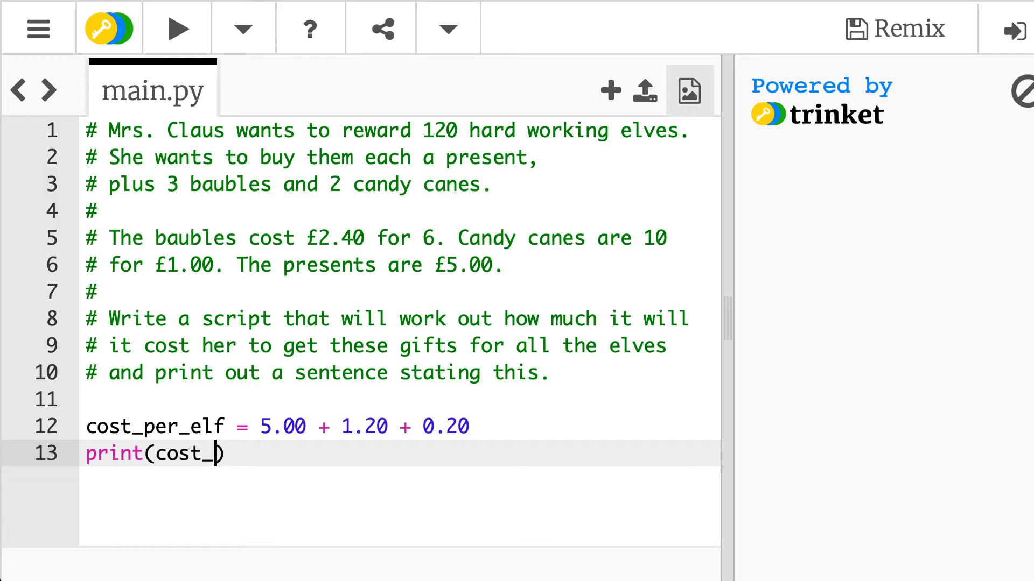
type("per_elf)")
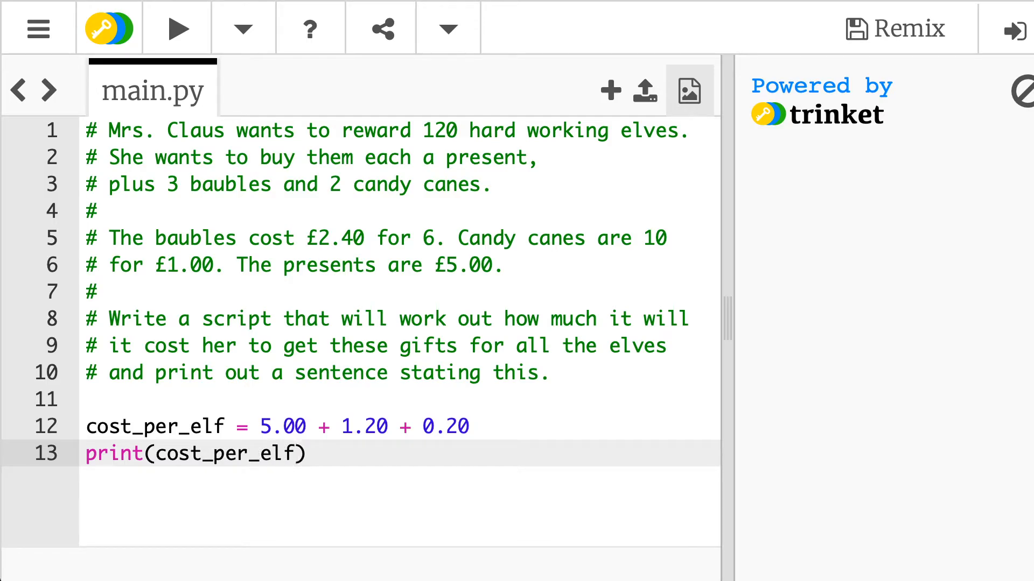
left_click(176, 28)
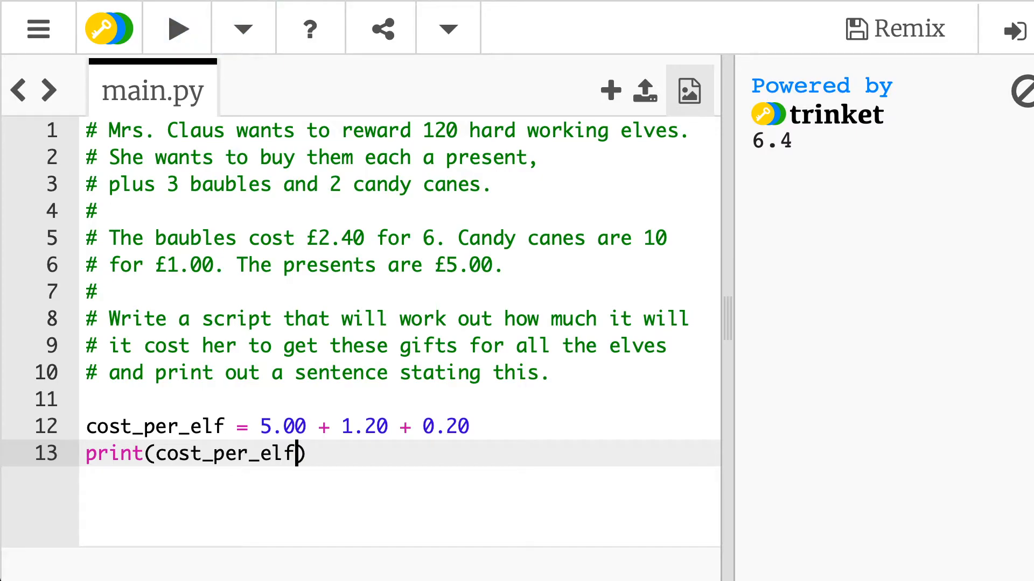
Multiply the printed cost by 120 to output 768.0, and add a blank line above
type("*")
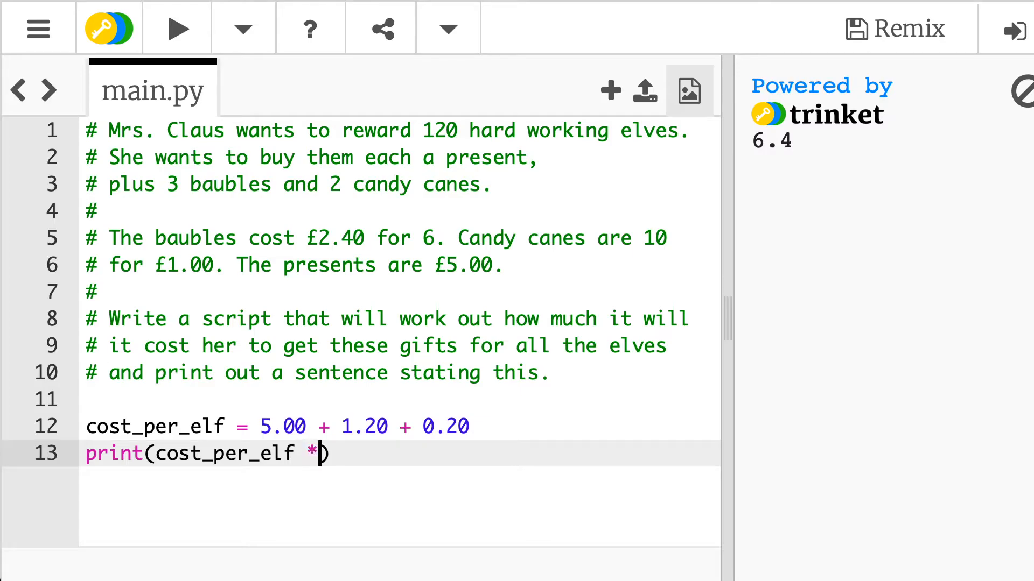
type("120")
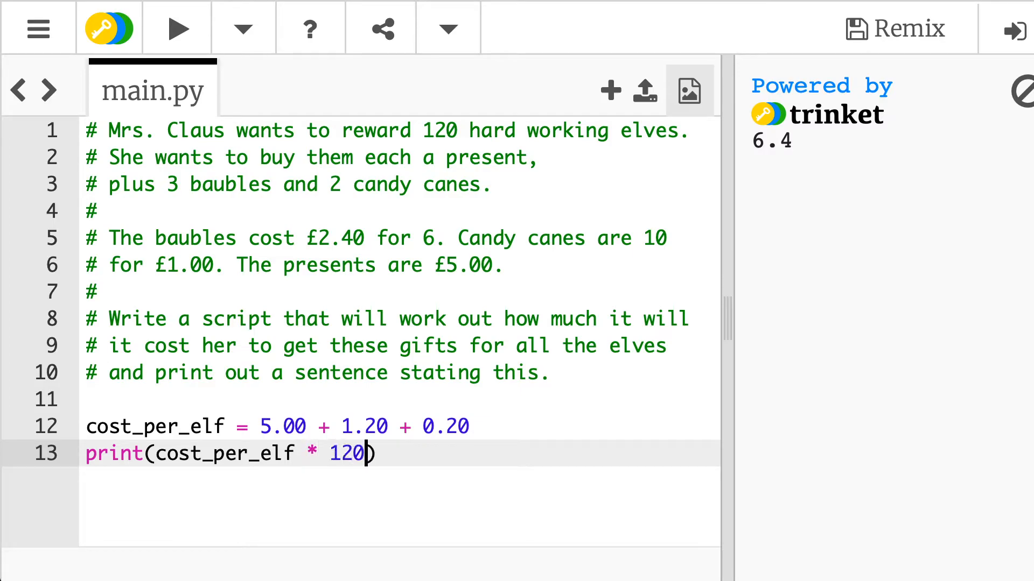
left_click(175, 27)
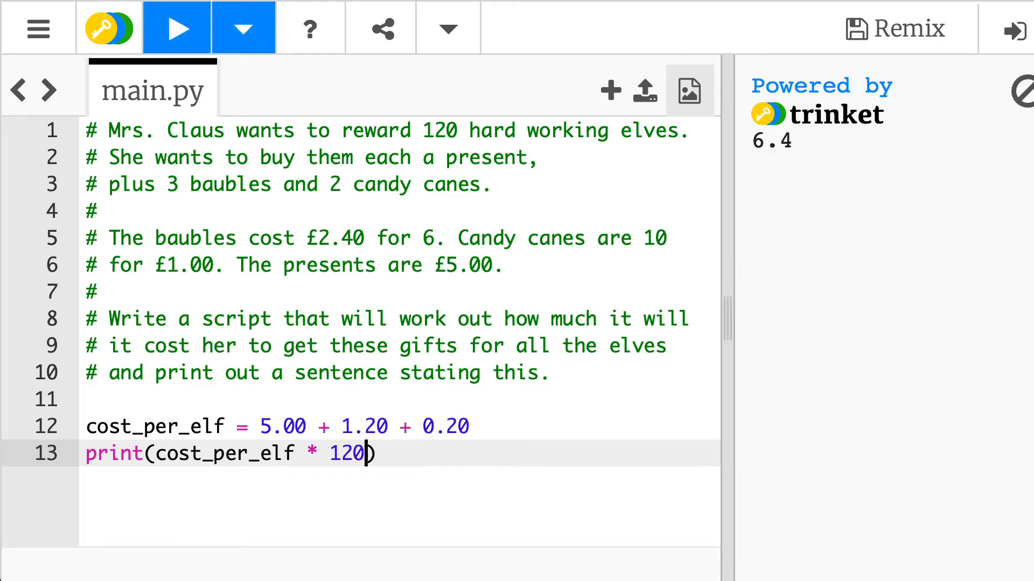
left_click(176, 29)
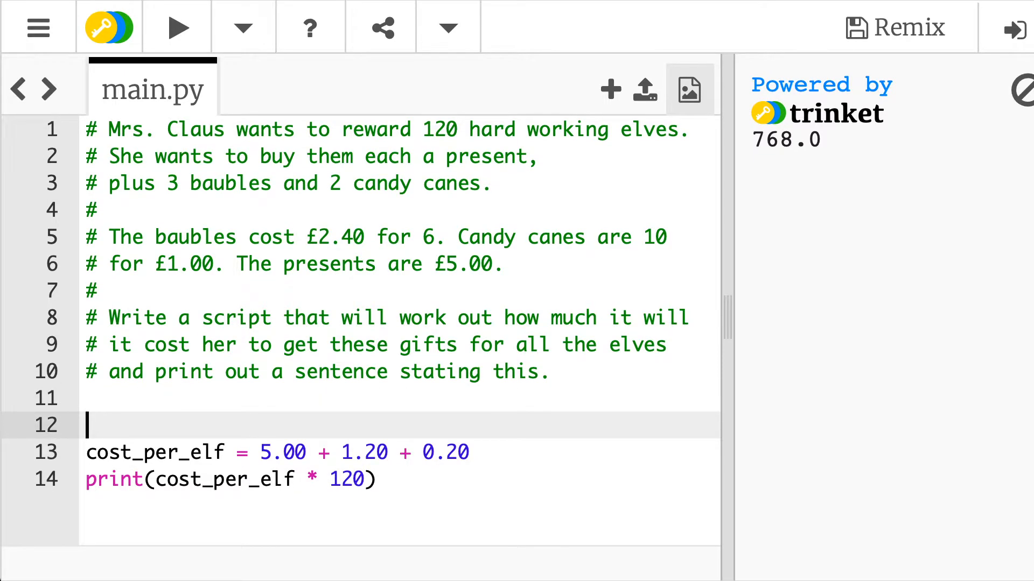
Define elves = 120 and presents_needed = elves
type("e")
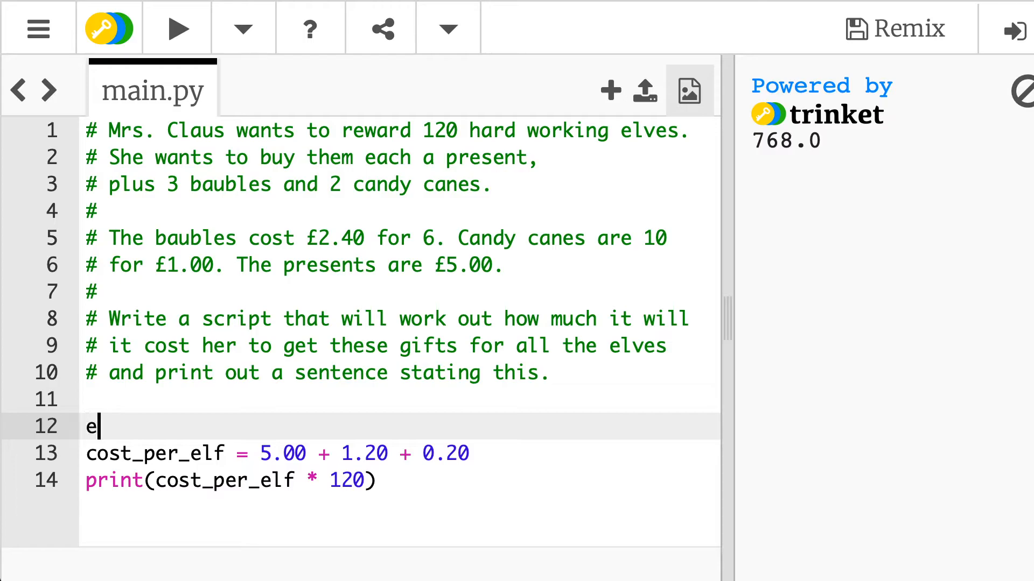
type("lves =")
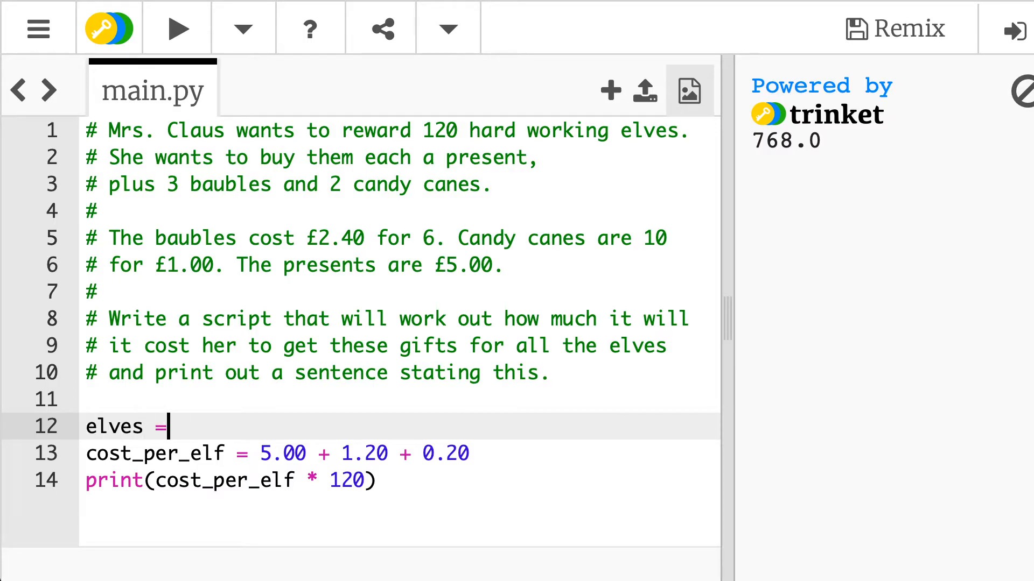
type("120")
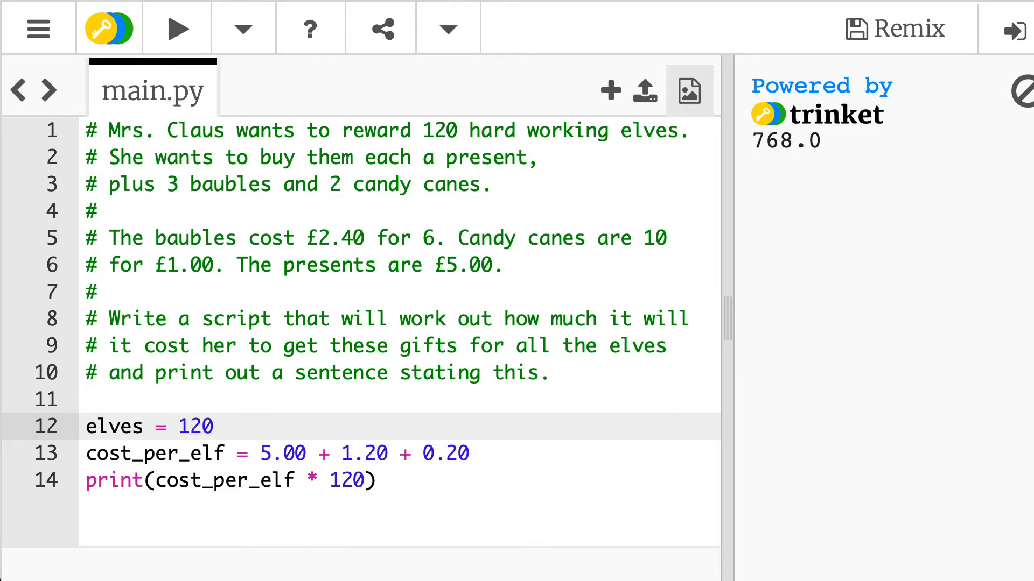
type("pr")
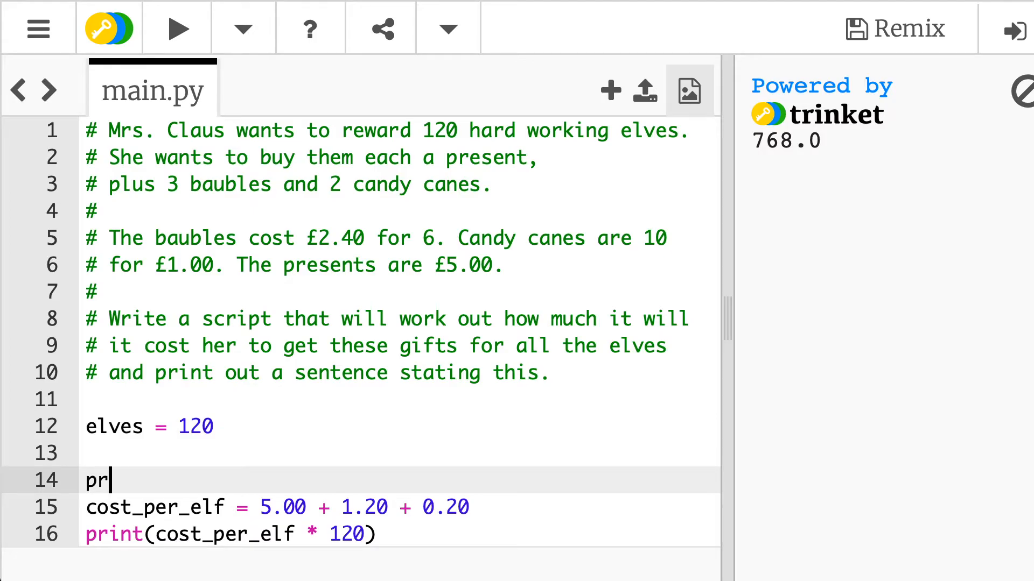
type("esents")
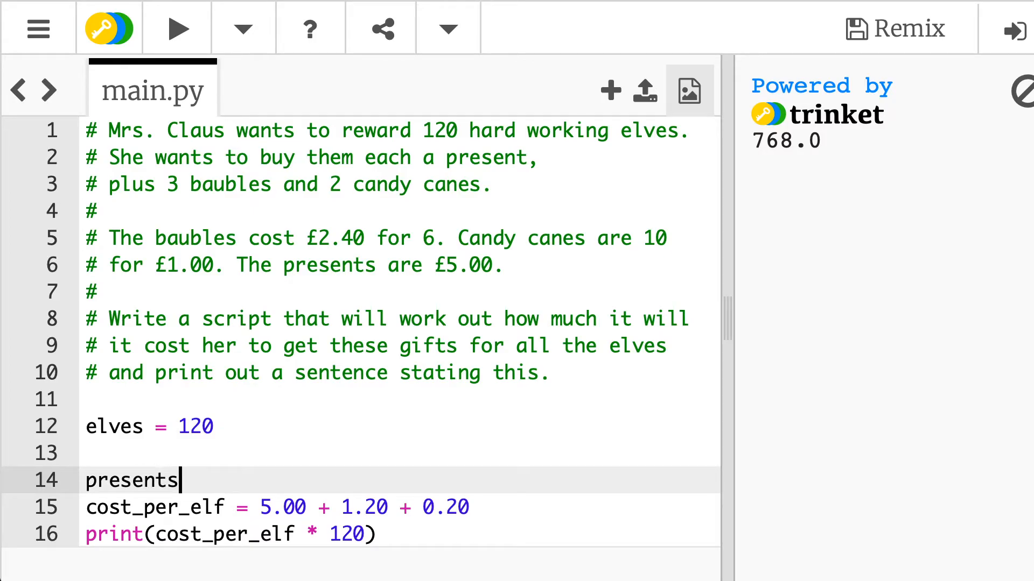
type("_needed")
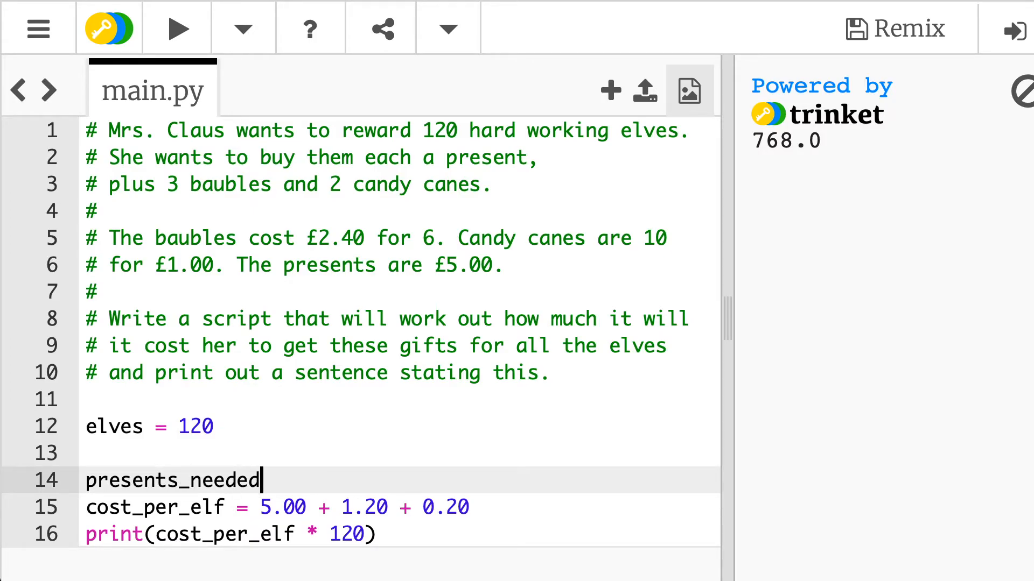
type("=")
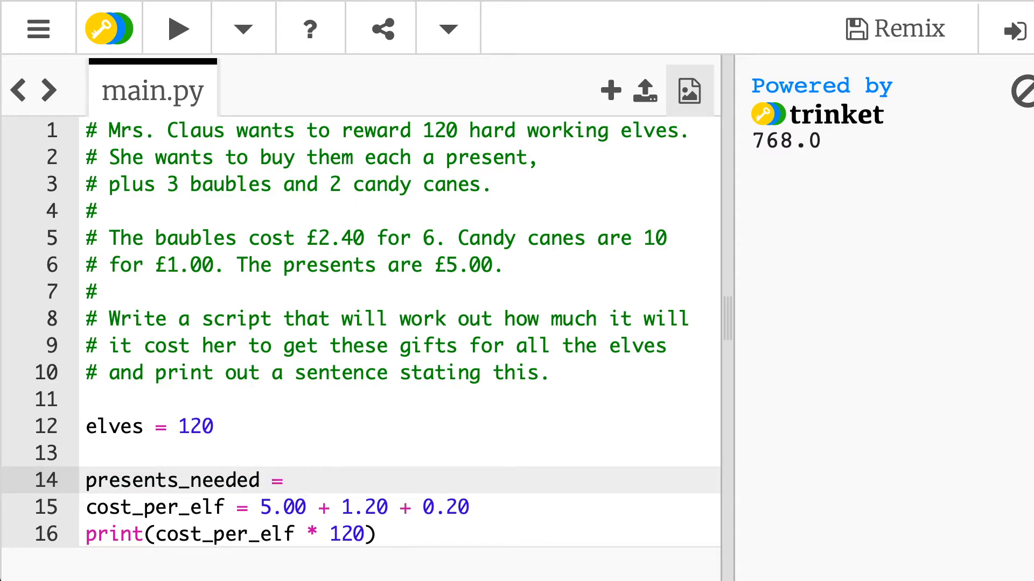
type("elves")
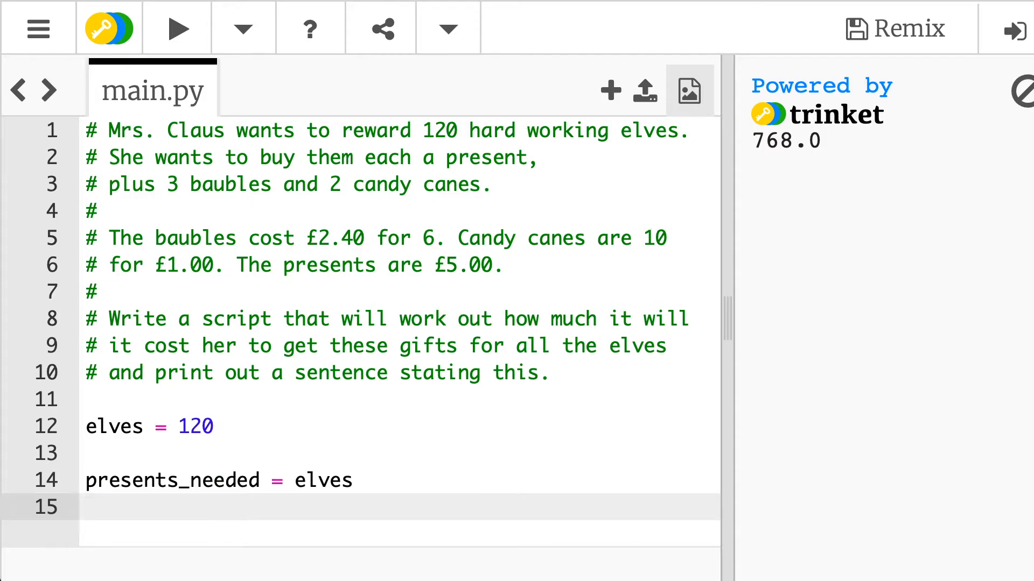
Add baubles_needed = (elves * 3) and candy_needed = elves * 2
type("baubles_nee")
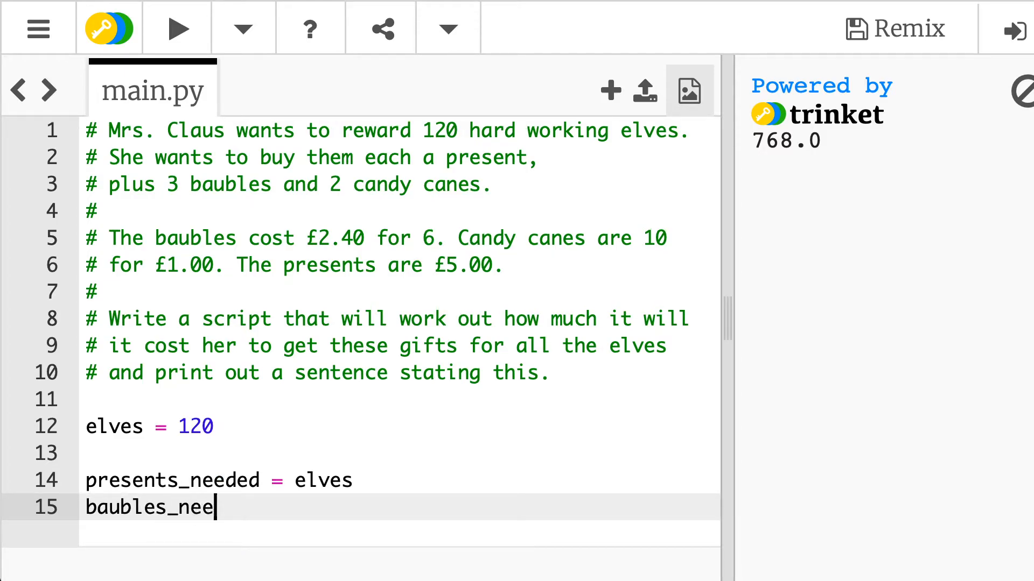
type("ded =")
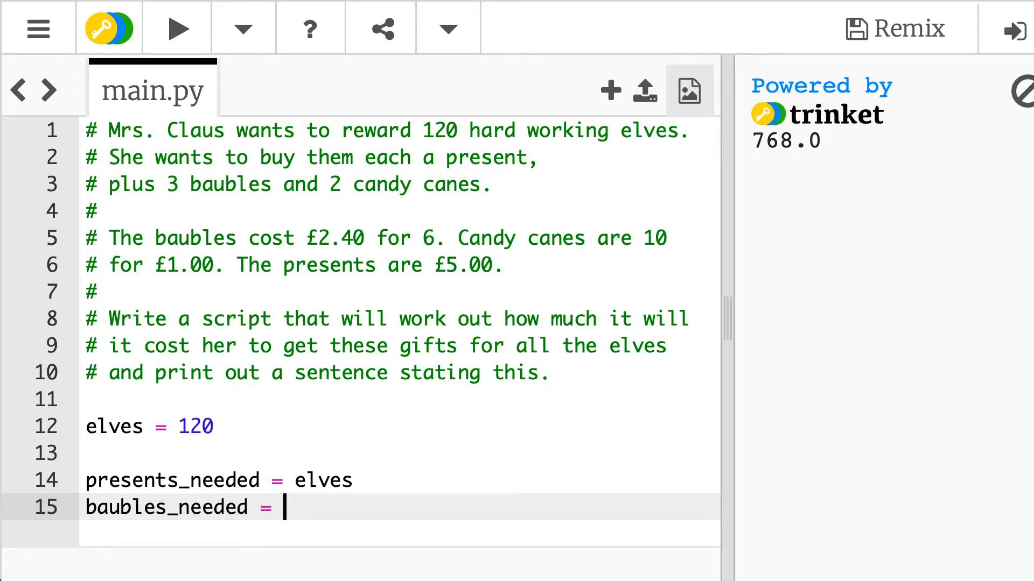
left_click(177, 28)
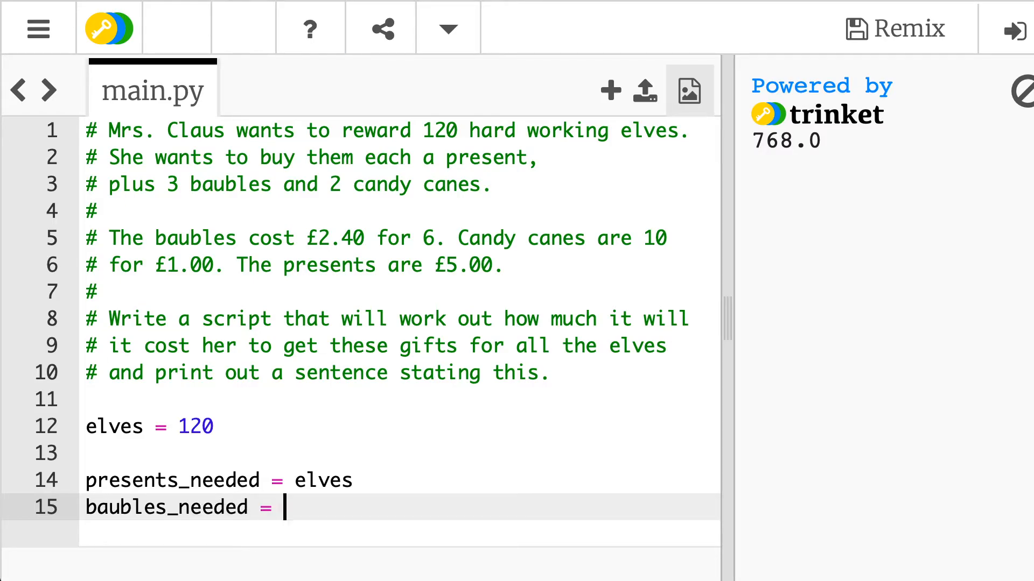
type("(")
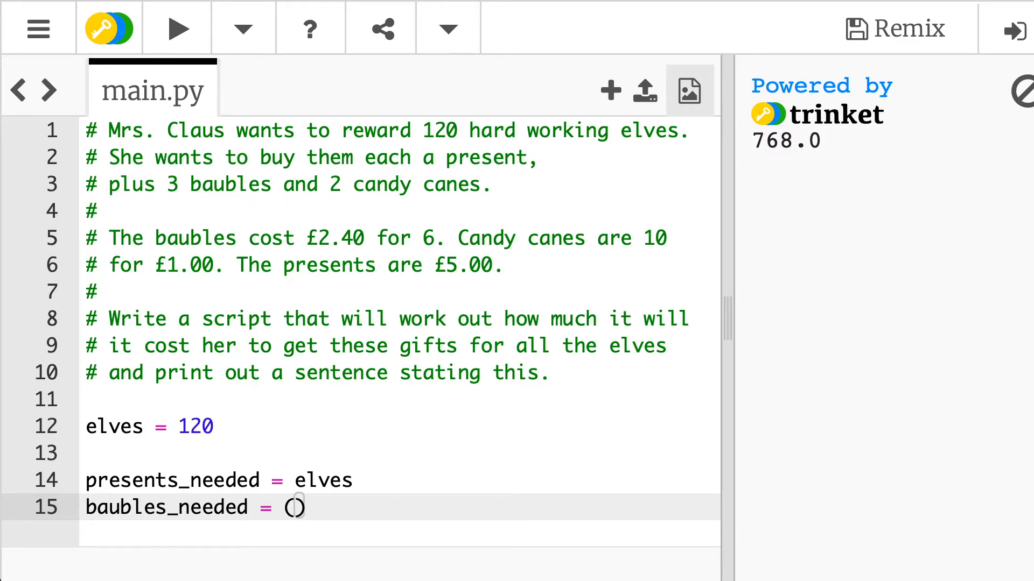
type("elve")
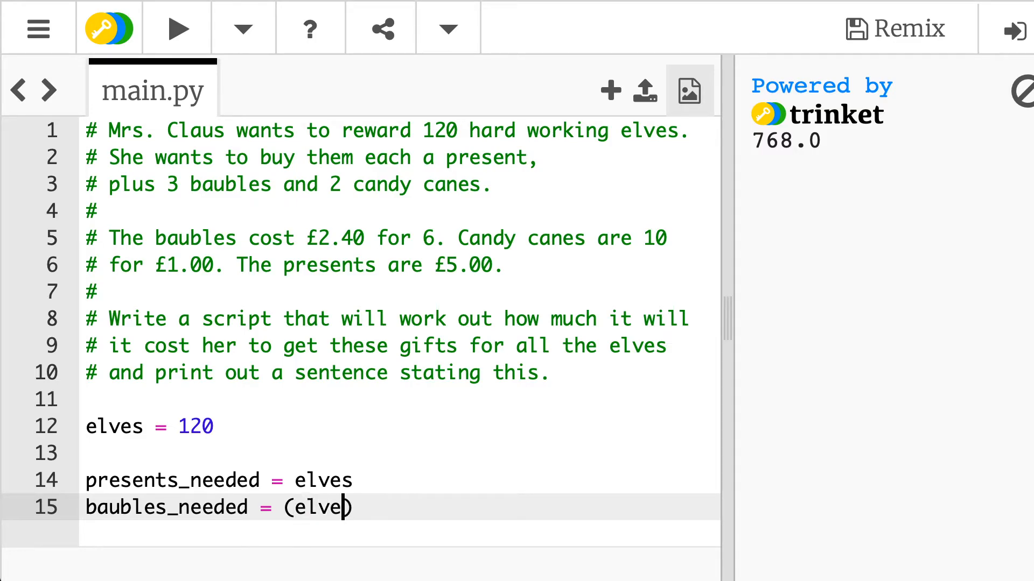
type("*")
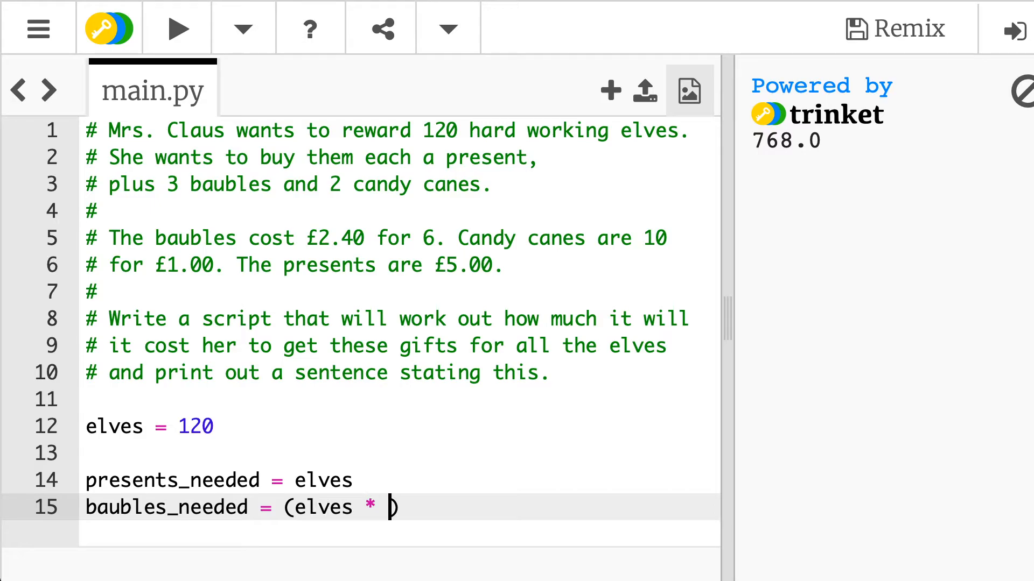
type("3")
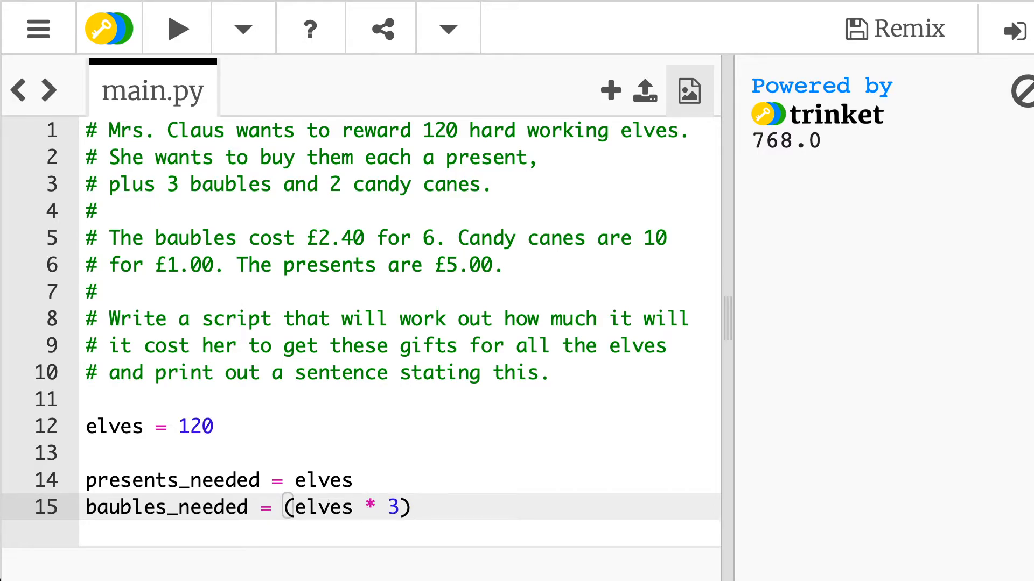
type("candy_n")
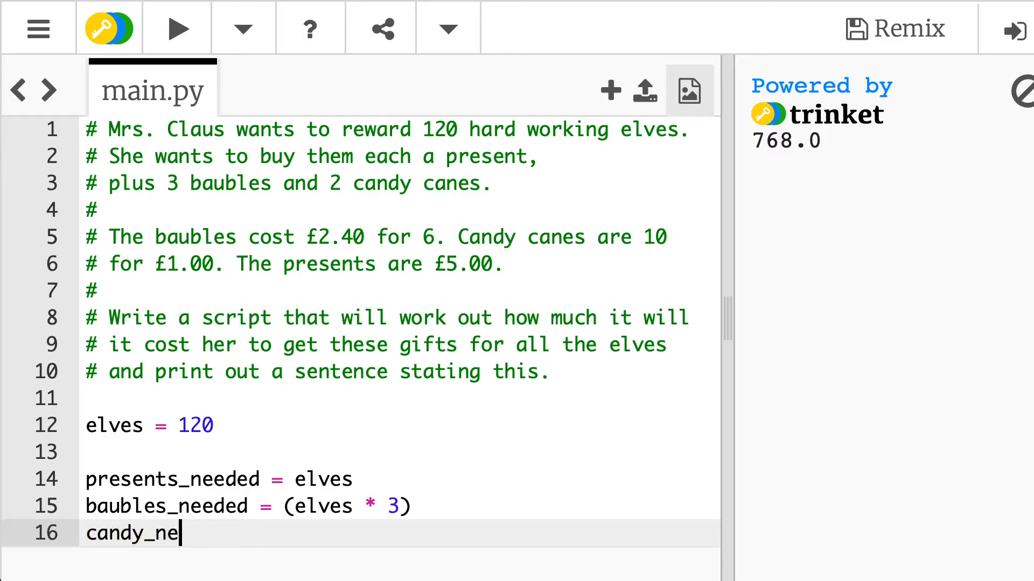
type("eded = el")
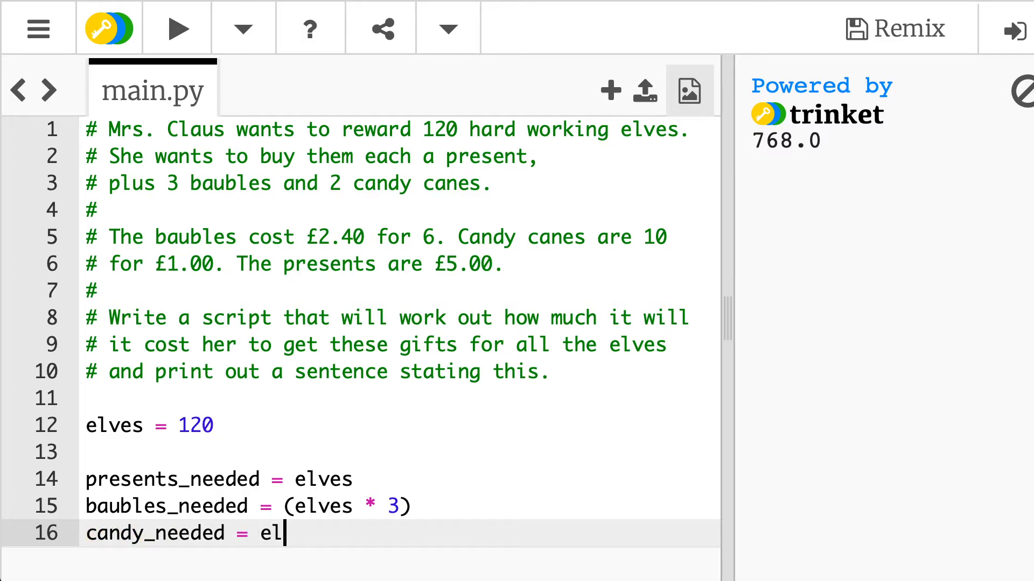
type("ves *")
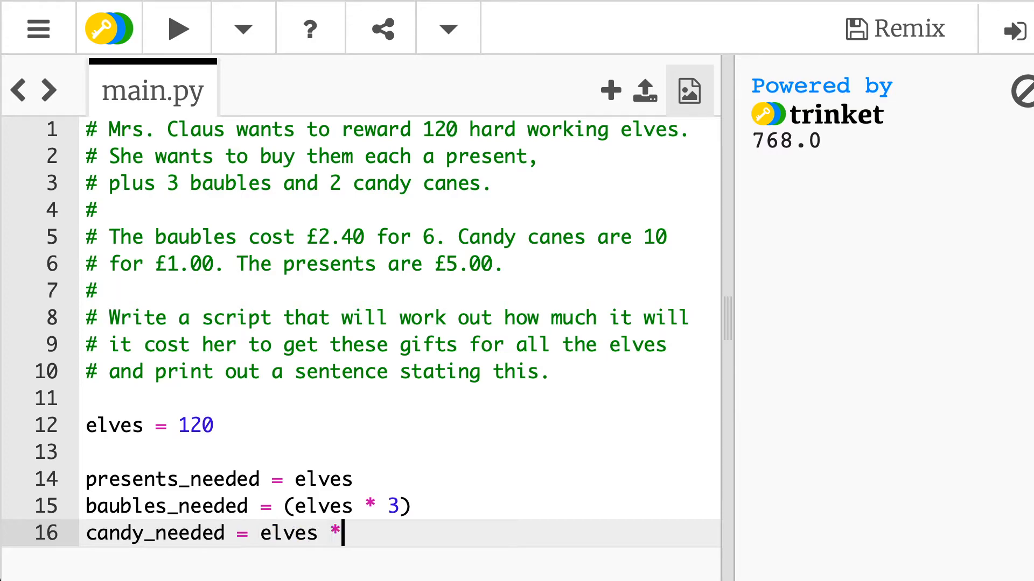
type("2")
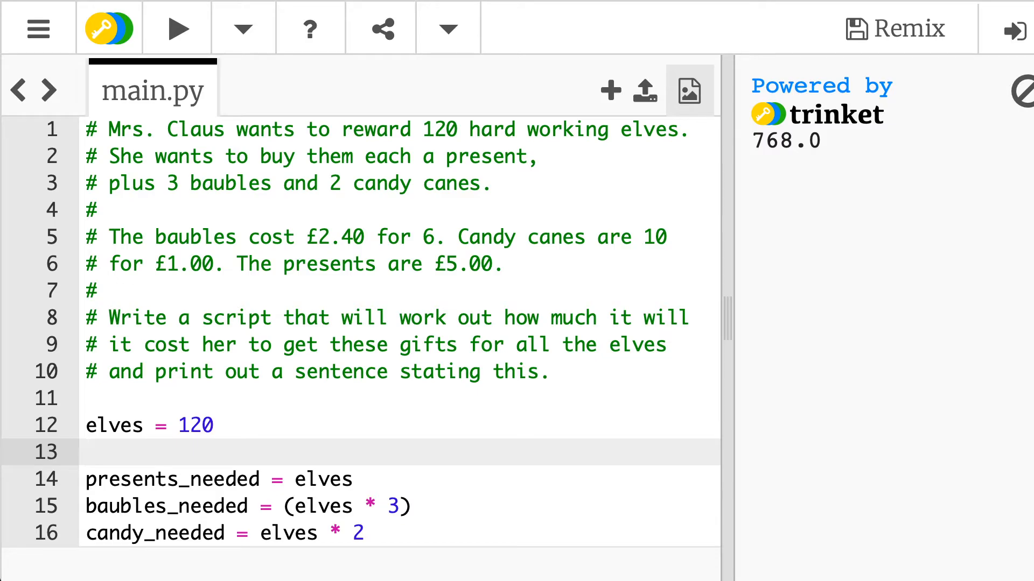
type("120")
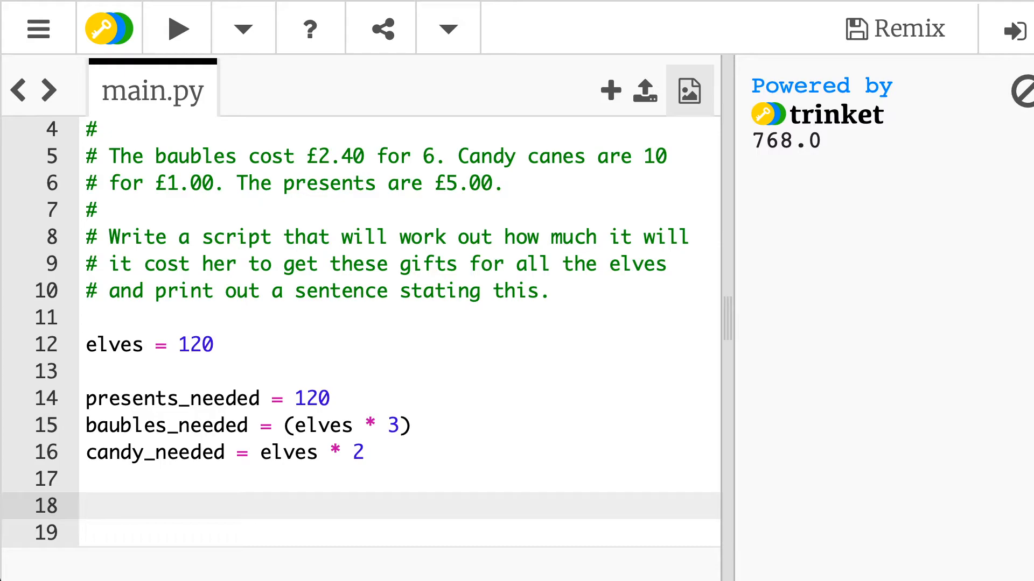
Add presents_cost = 5.00 * presents_needed
type("pren")
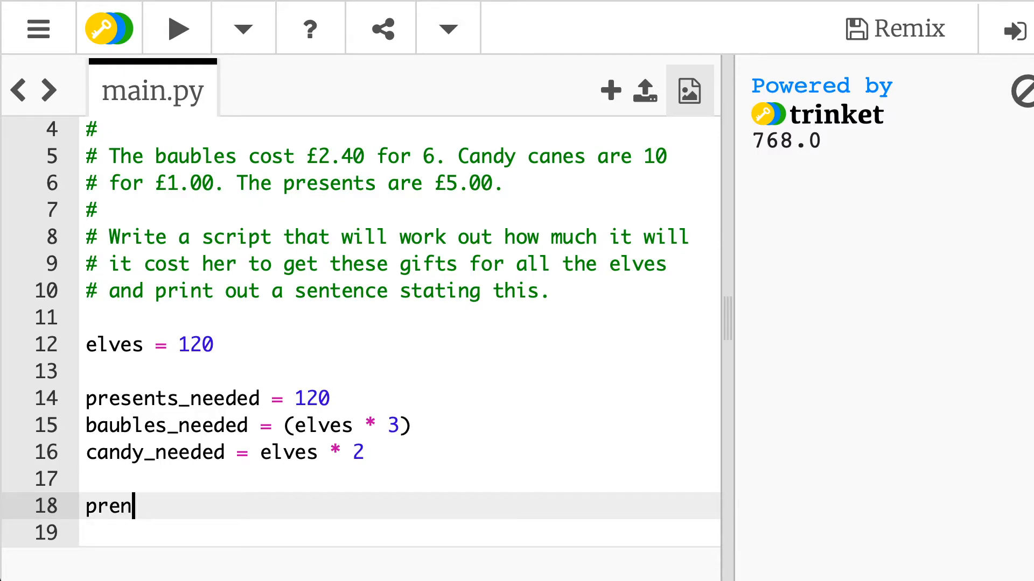
double_click(106, 505)
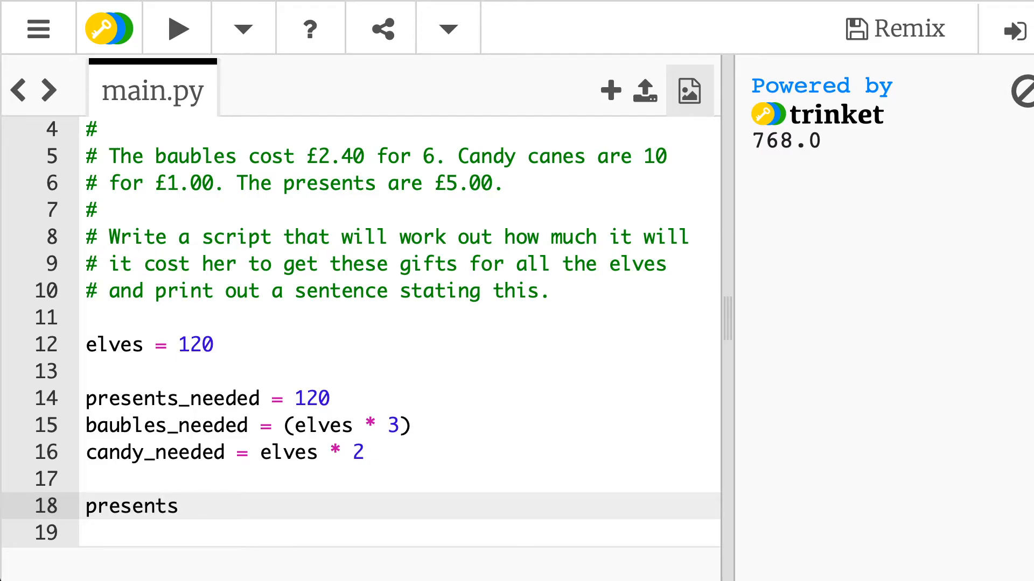
type("_cost =")
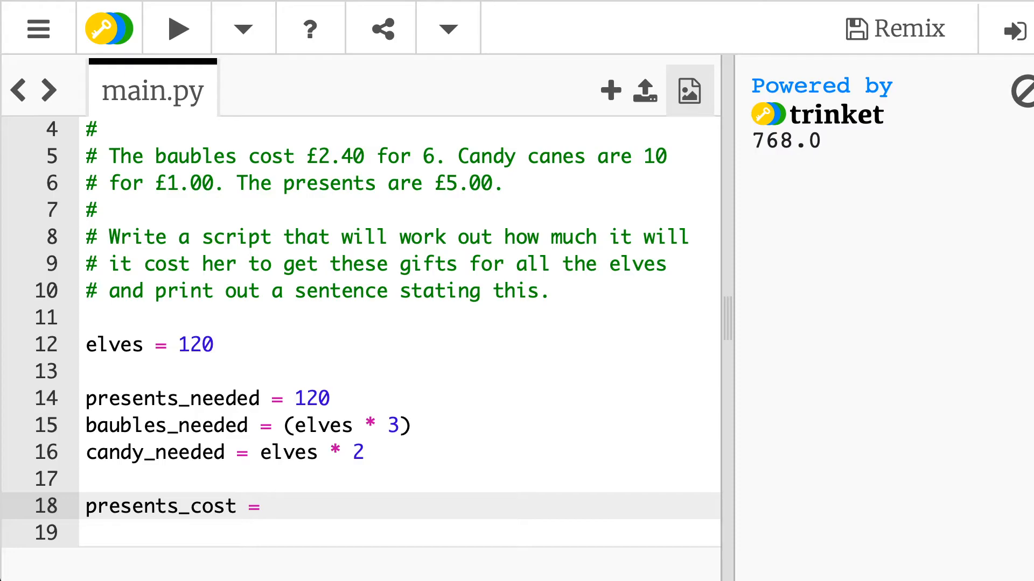
type("5.0")
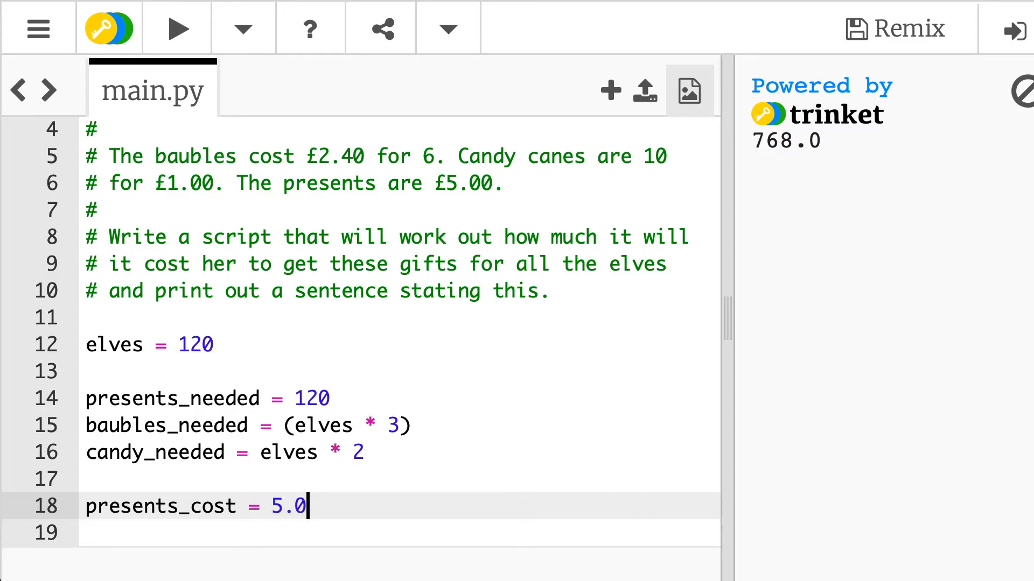
type("0 *")
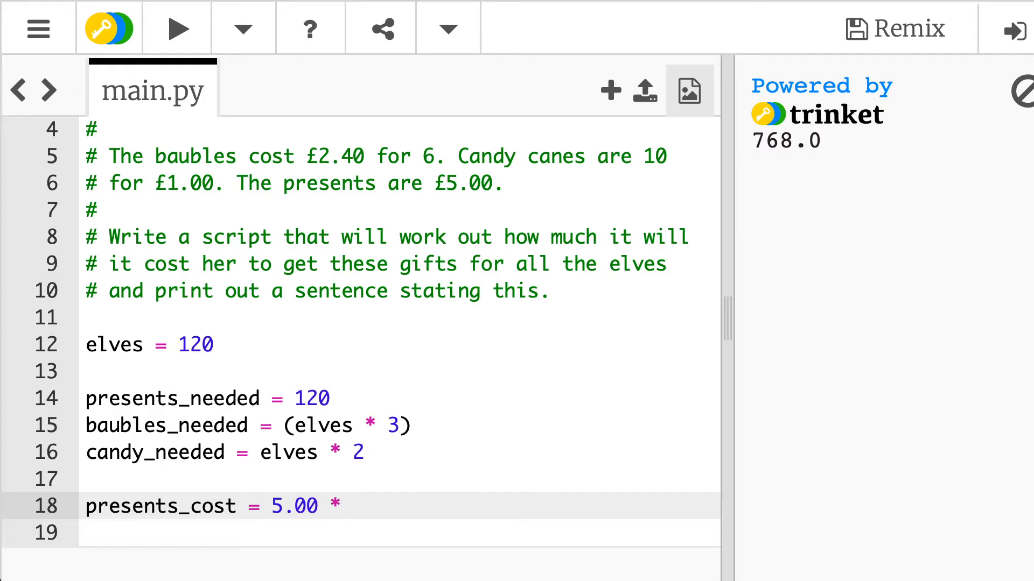
double_click(171, 397)
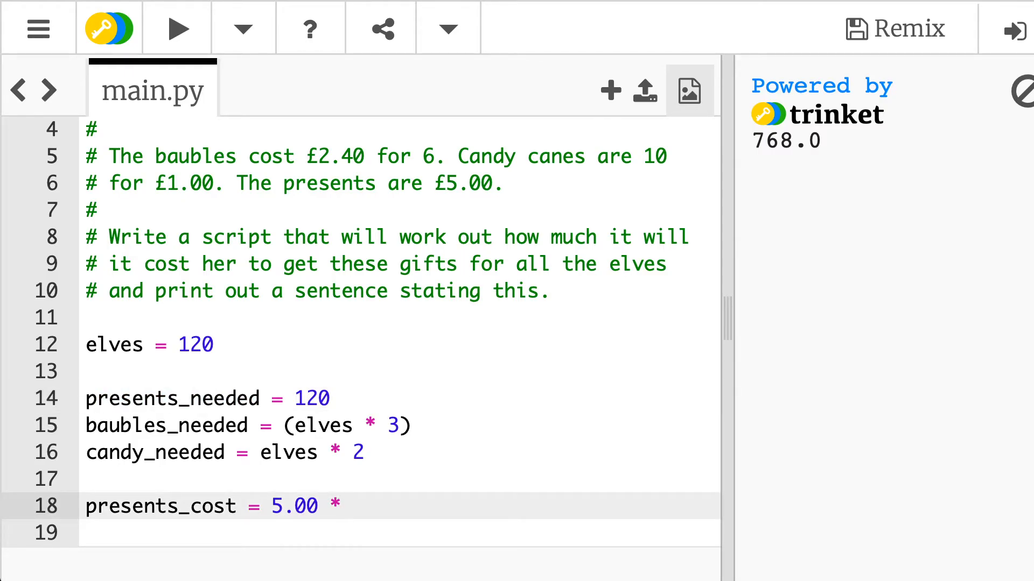
type("presents_needed")
left_click(399, 533)
type("baubles_")
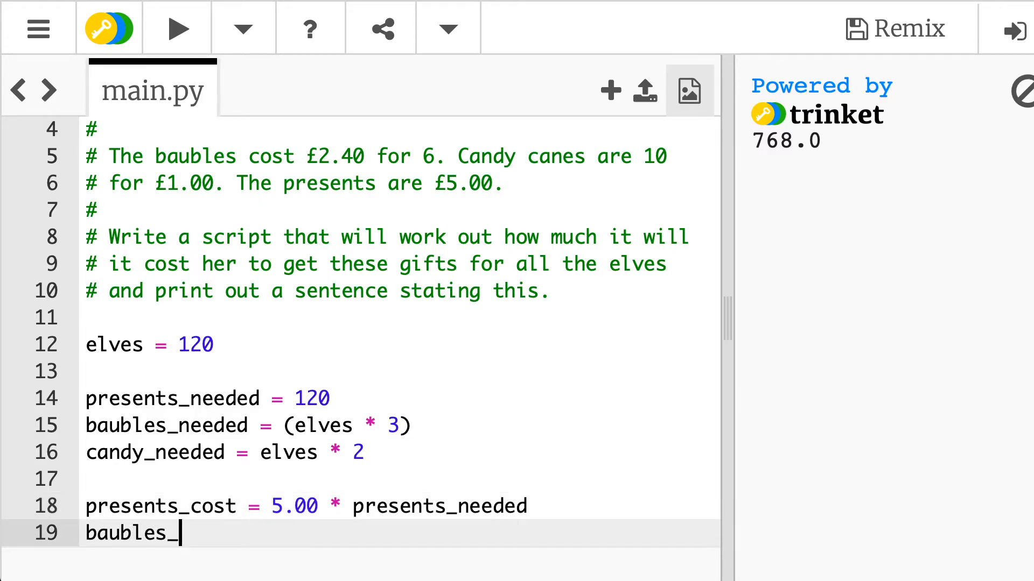
Add the baubles cost line as 2.40 * (baubles_needed / 6)
type("needed =")
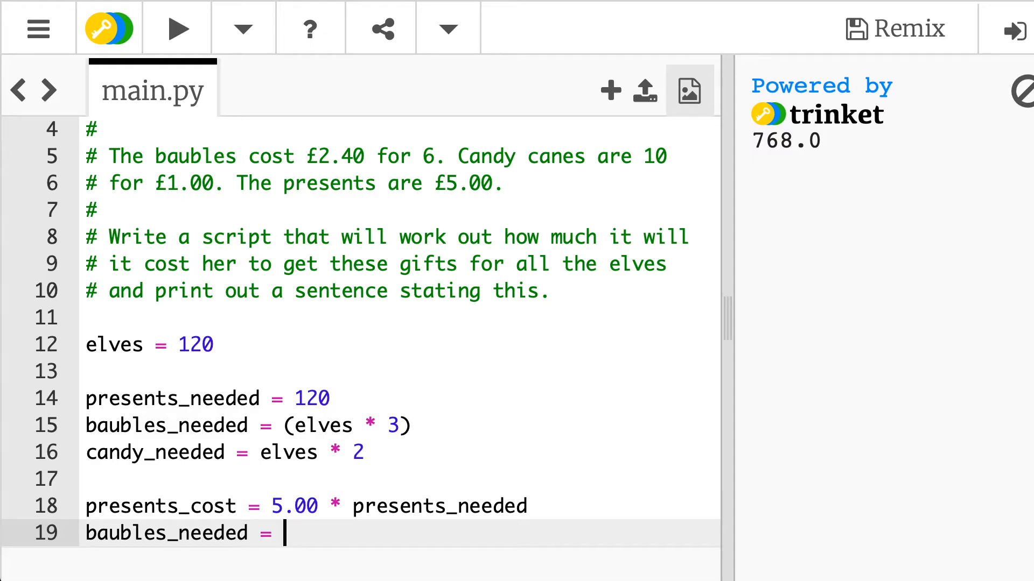
type("2.4")
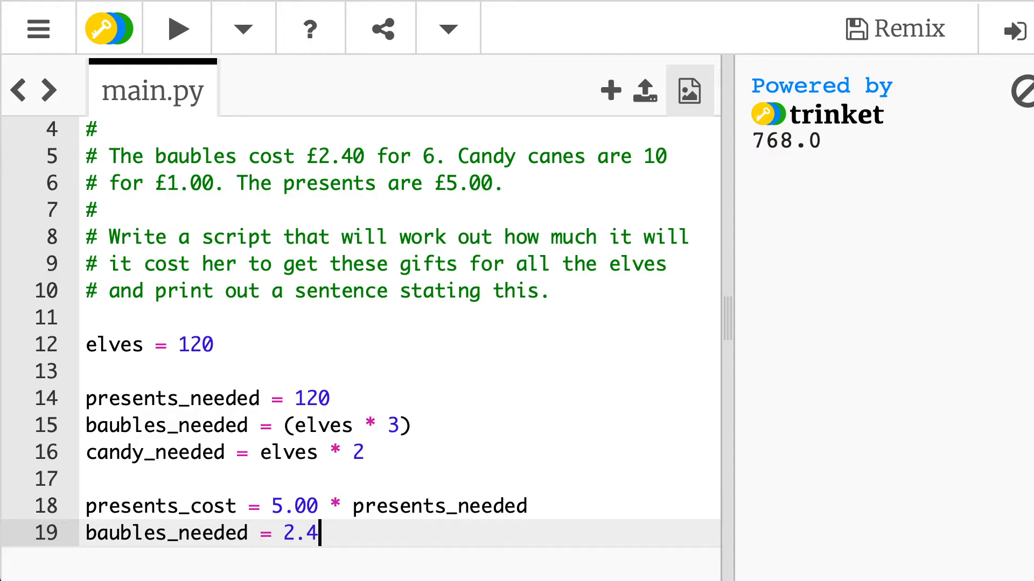
type("0")
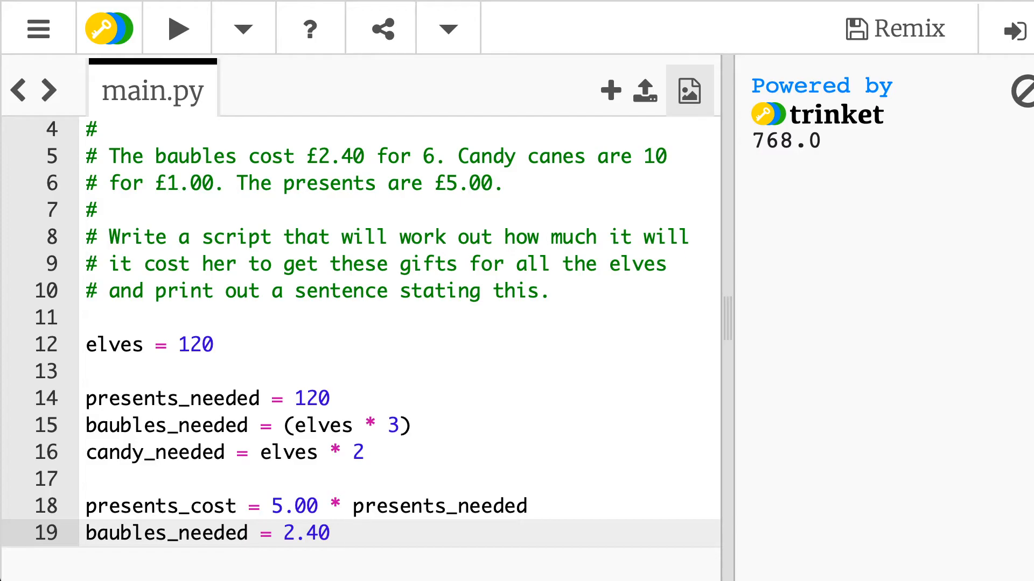
left_click(343, 532)
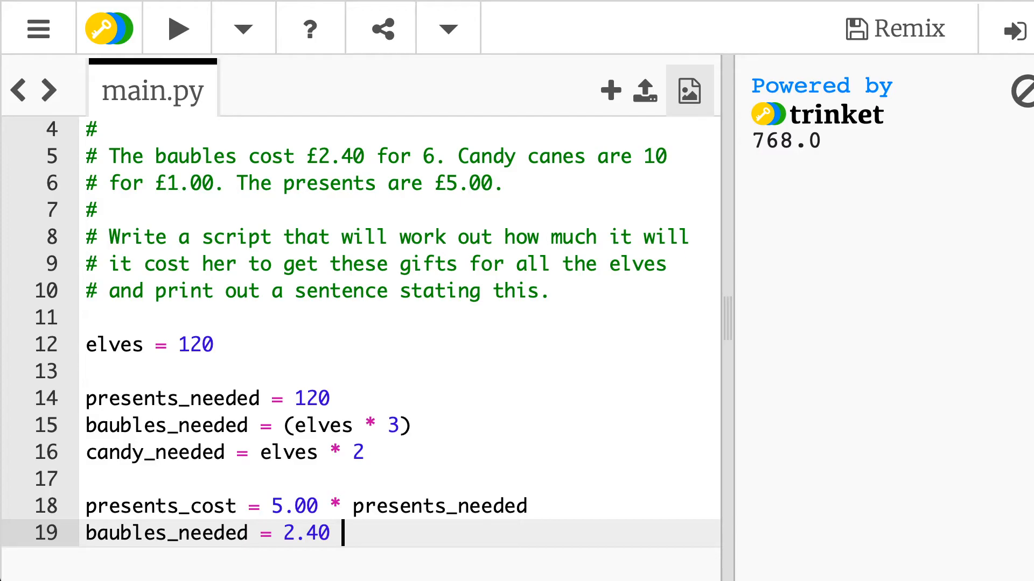
type("* ()")
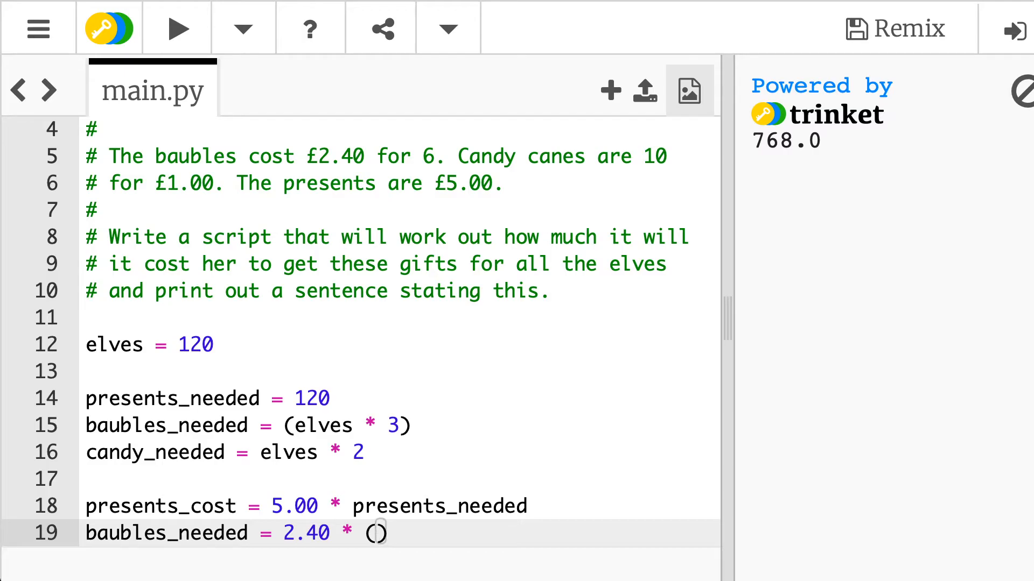
type("b")
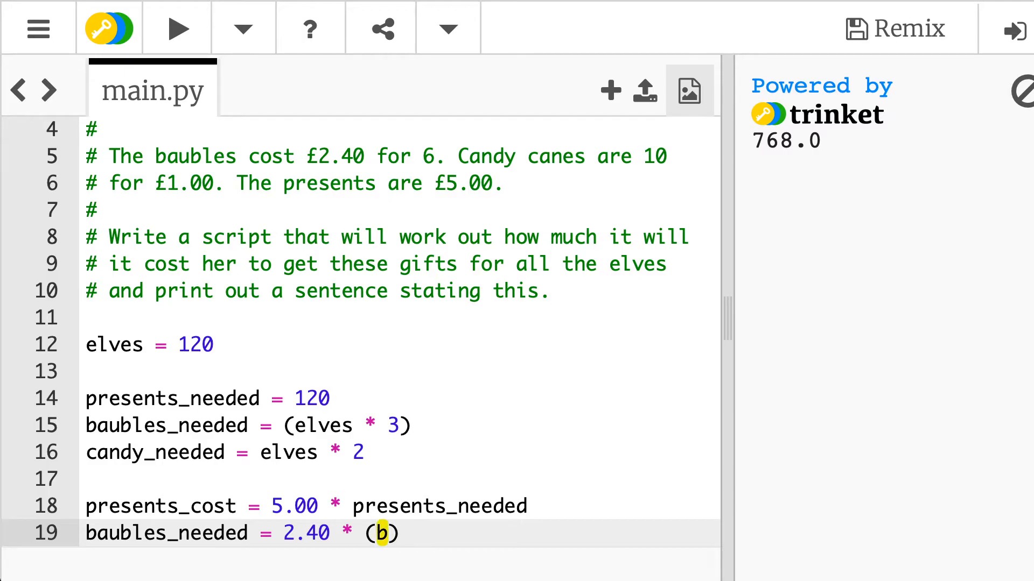
double_click(165, 426)
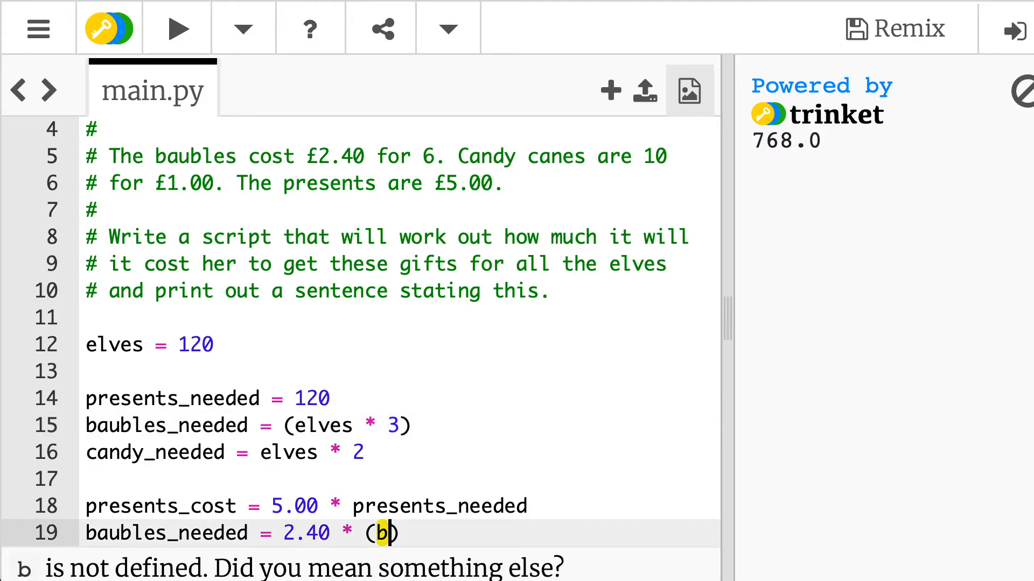
type("aubles_needed /6")
type("ca")
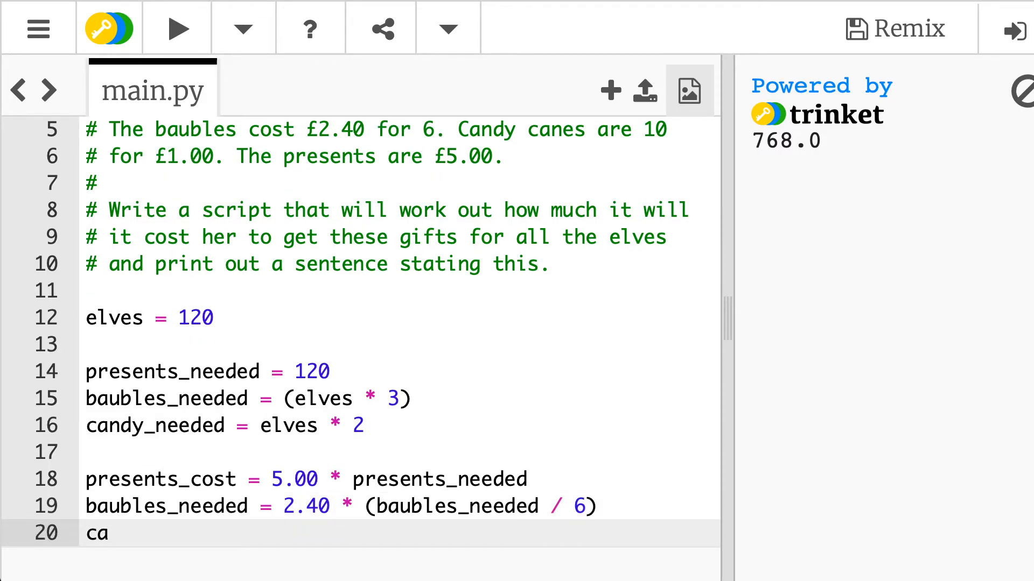
Add candy_costs = 1.00 * (candy_needed / 10) and an empty print() below
type("ndy")
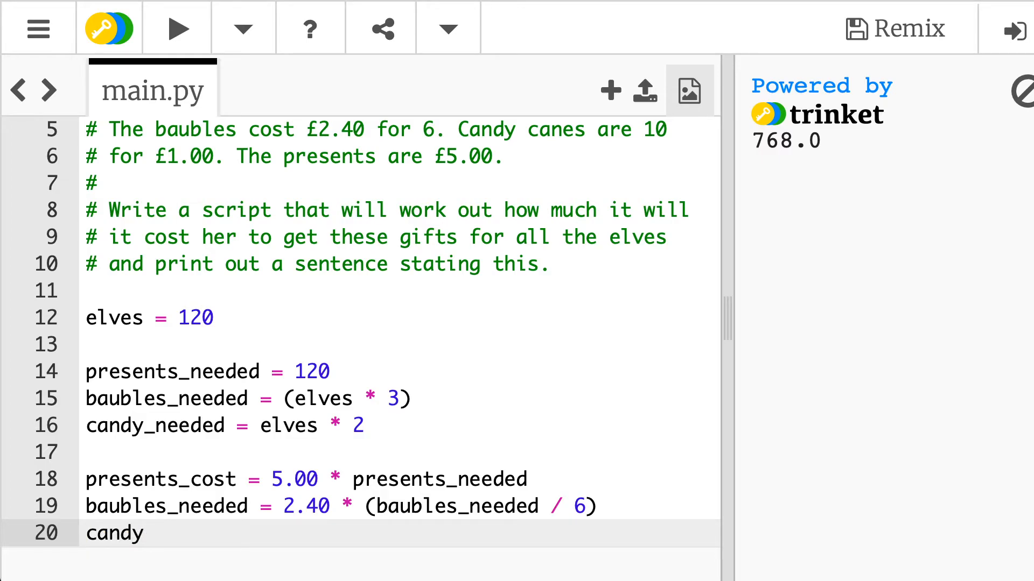
type("_costs")
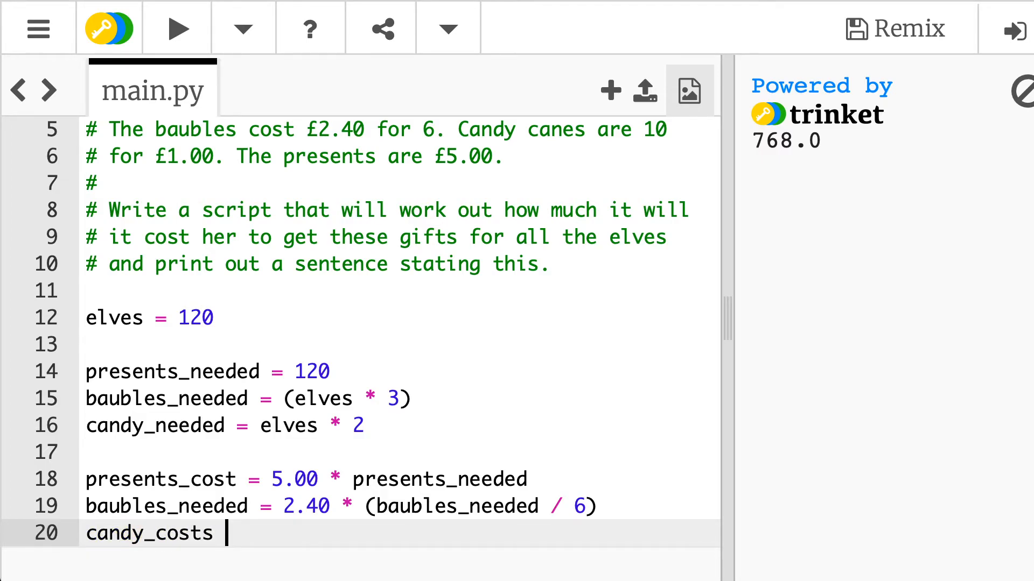
type("= 1.00")
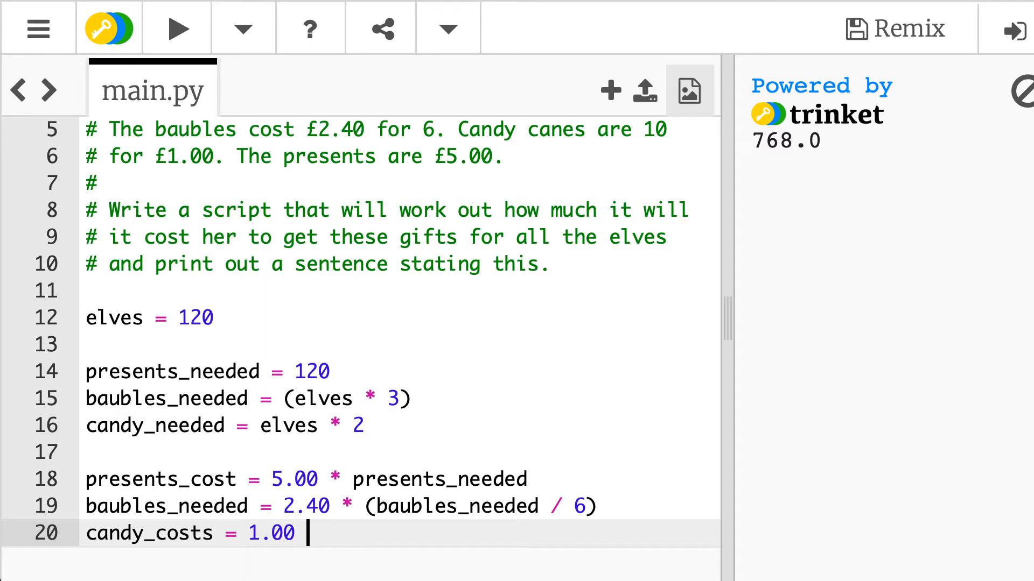
type("* ()")
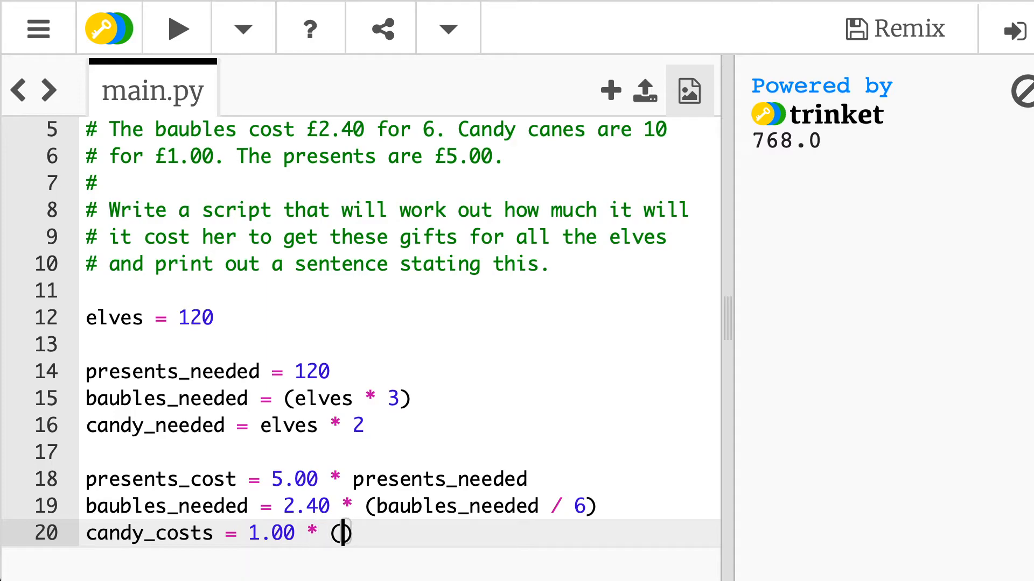
type("cand")
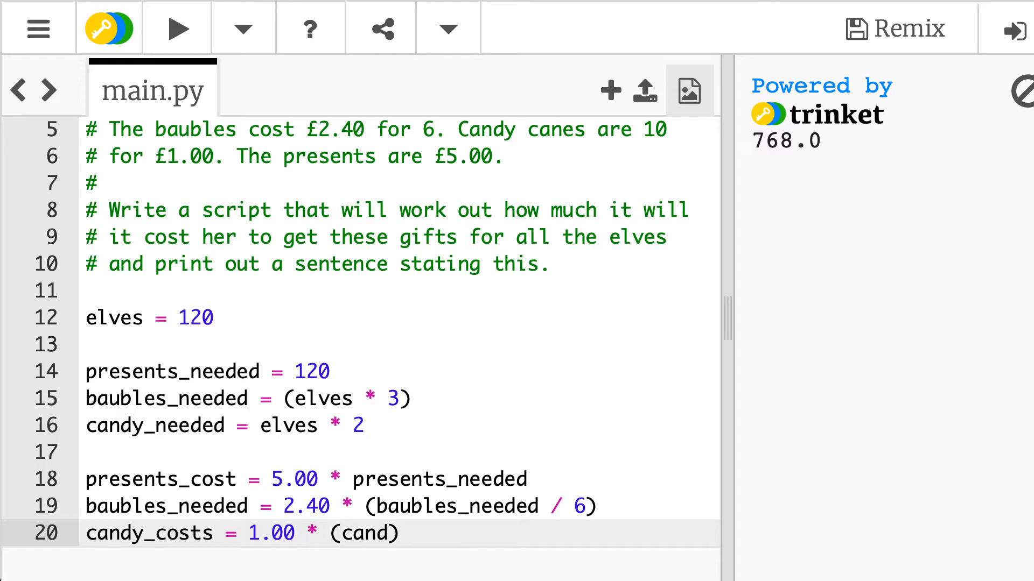
type("y_needed")
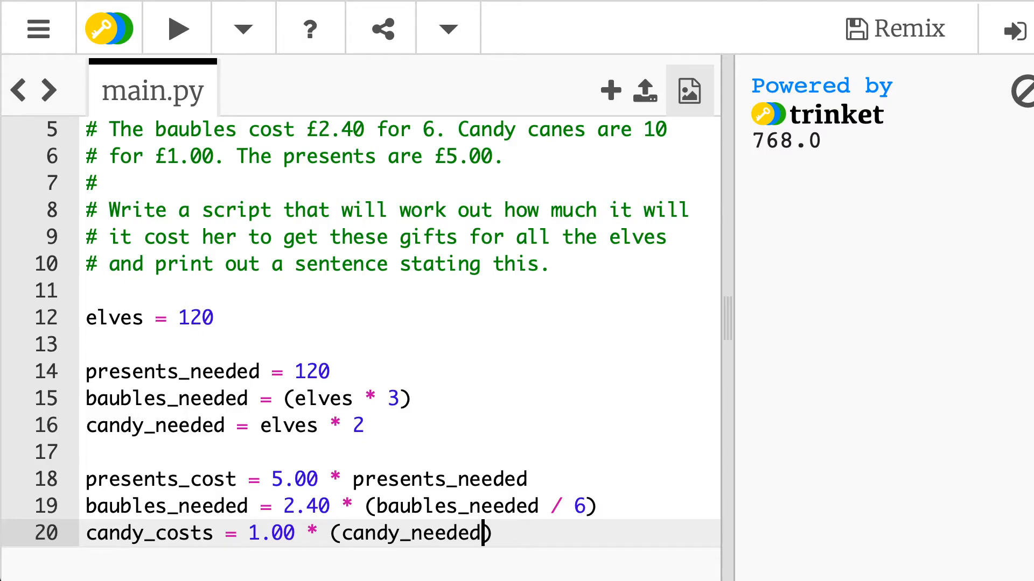
type("/ 10")
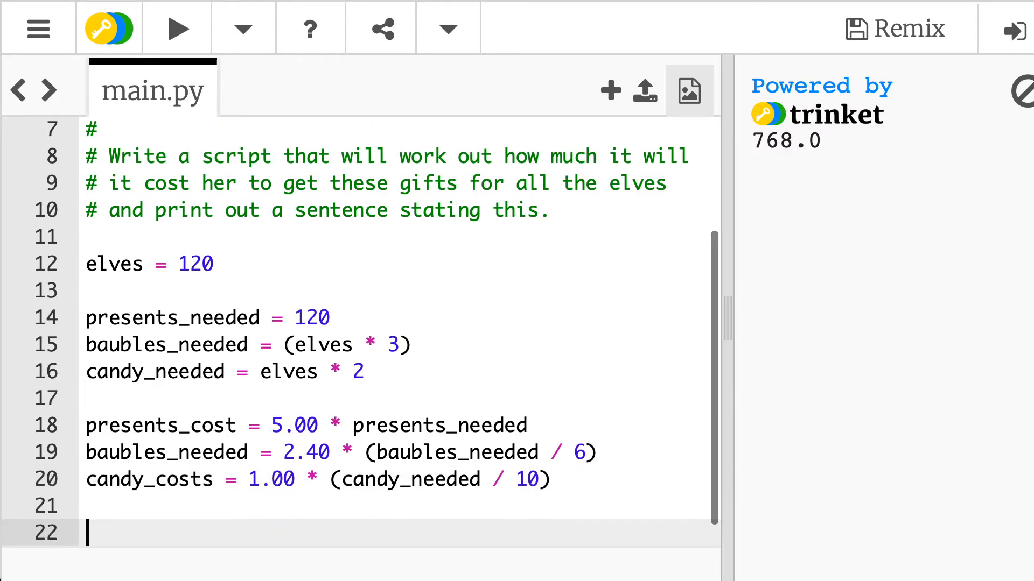
type("print()")
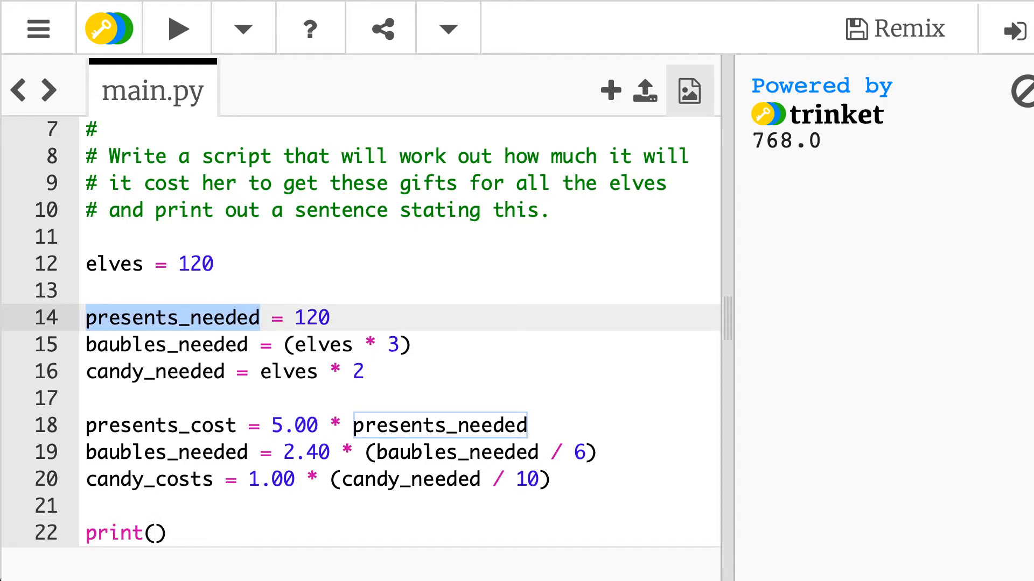
Print presents_needed with presents_cost, check the (120, 600.0) output, and select line 19's misnamed variable
type("presents_needed,")
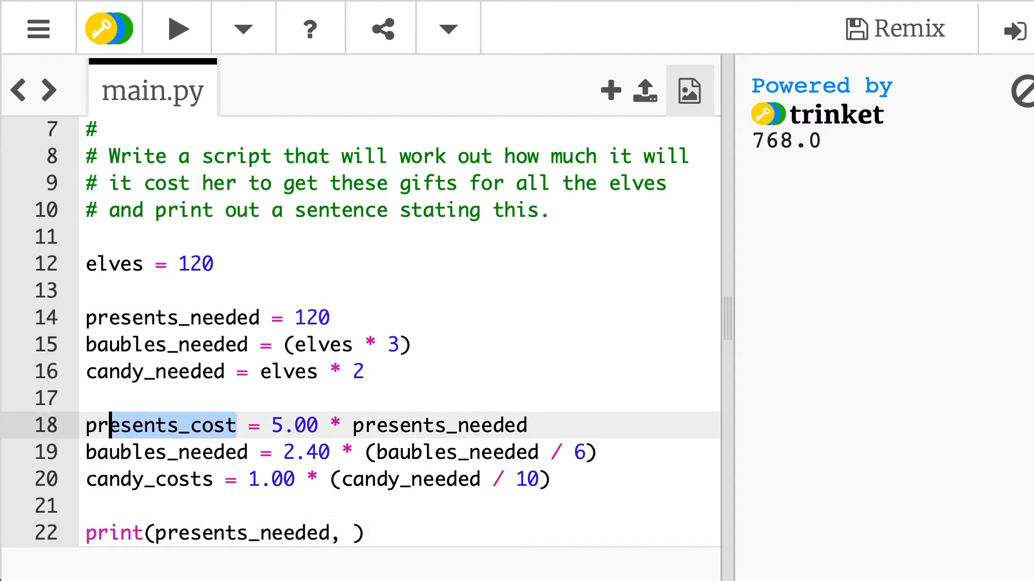
type("presents_cost")
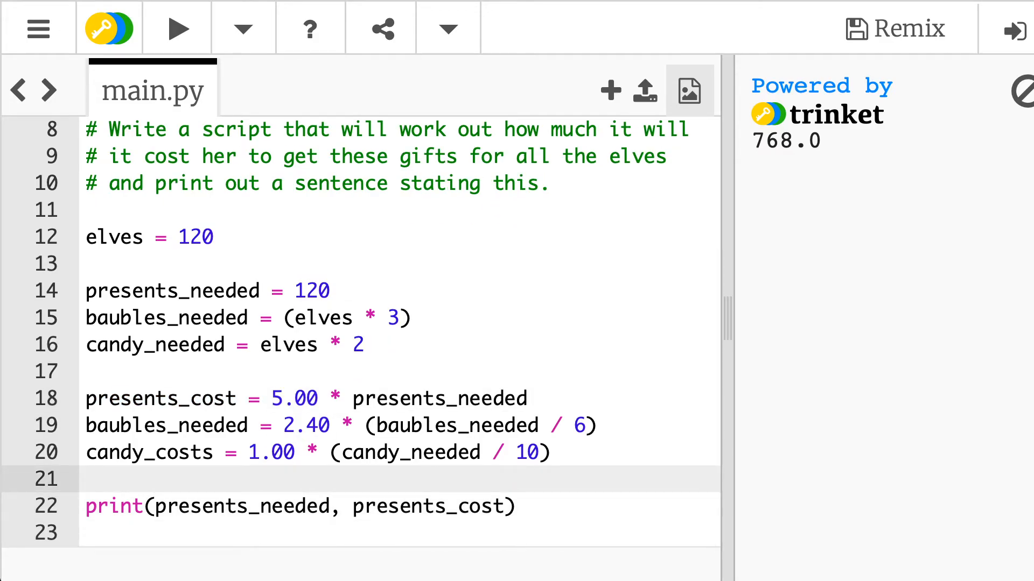
left_click(177, 28)
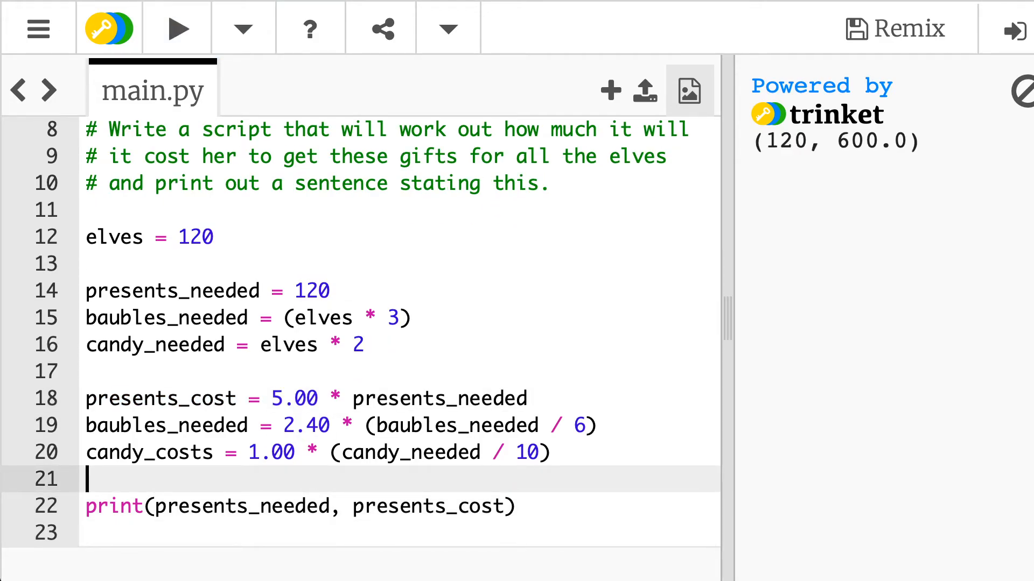
double_click(782, 140)
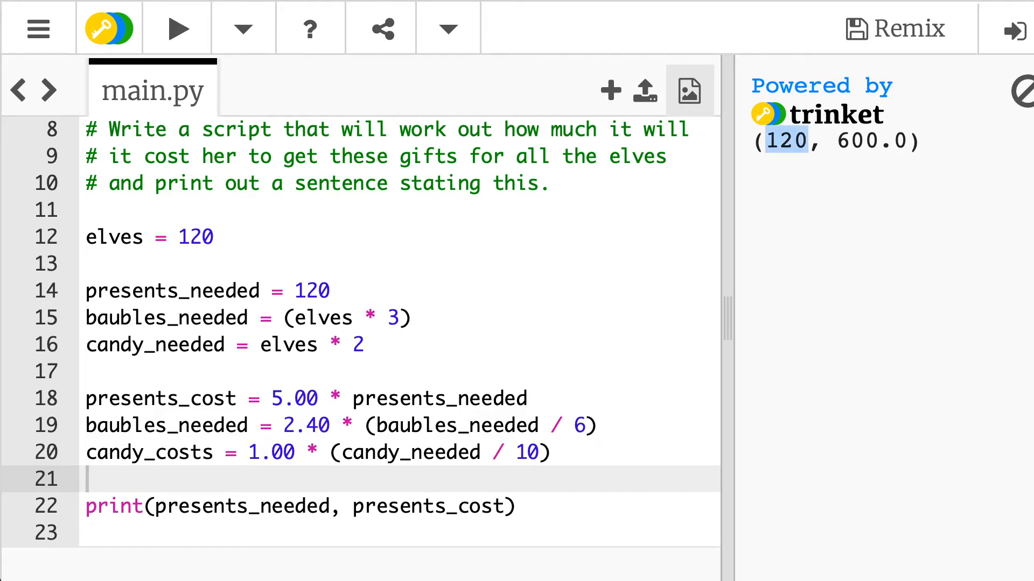
double_click(871, 140)
type("print(candy_needed, presents_cost)")
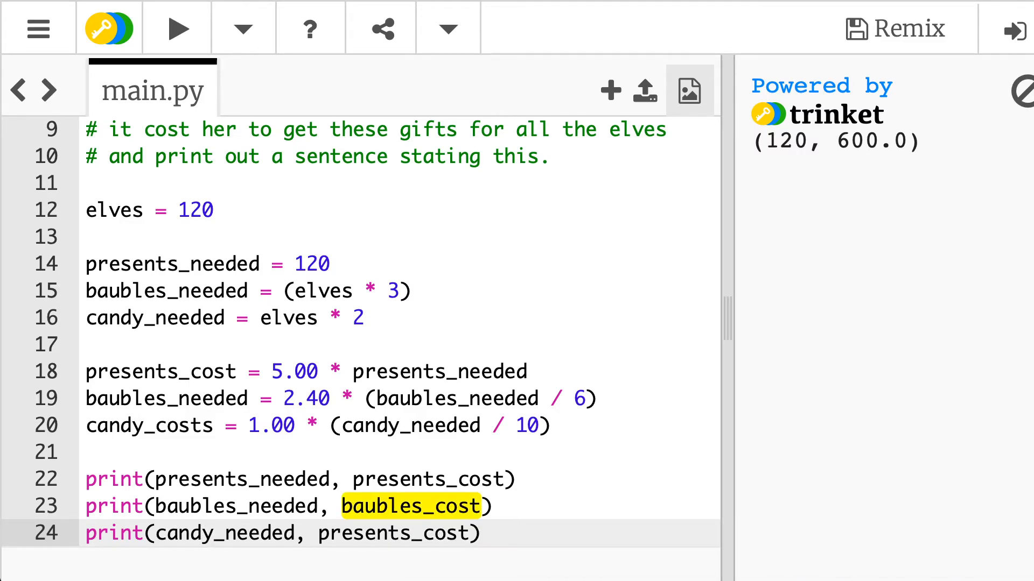
double_click(213, 371)
type("cost")
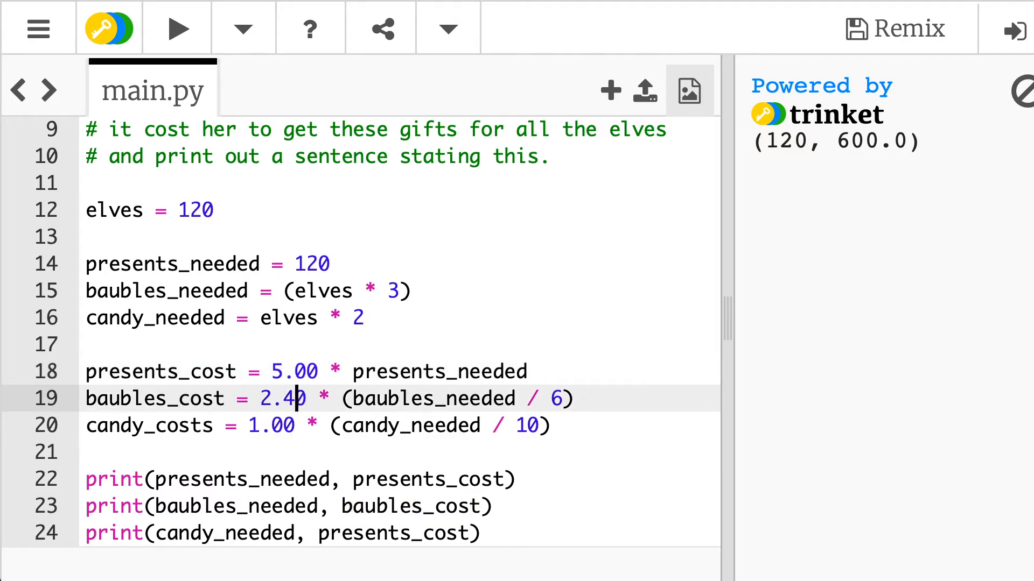
Replace presents_cost with candy_cost in the candy print line and rerun the script
scroll("down", 3)
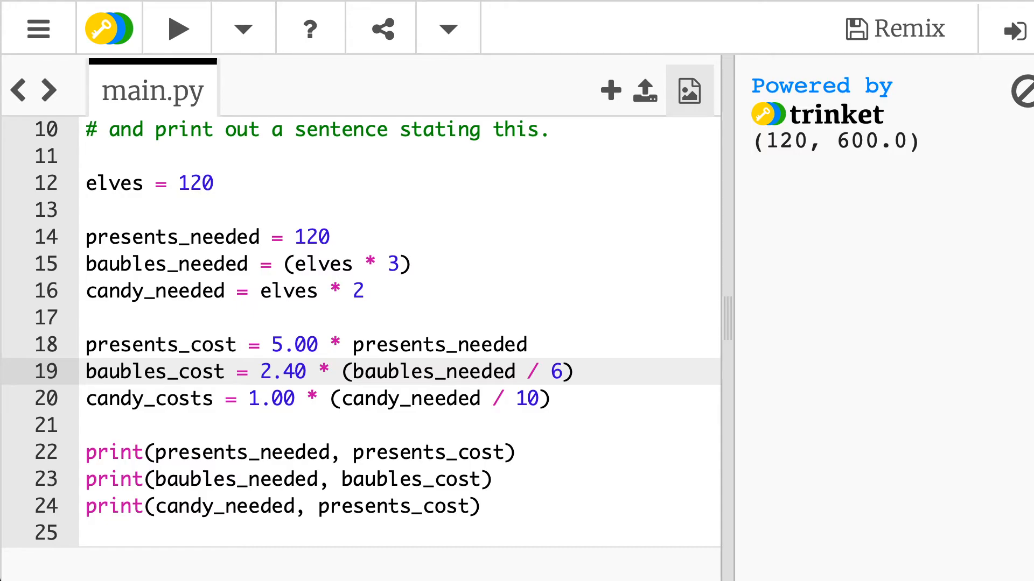
double_click(375, 506)
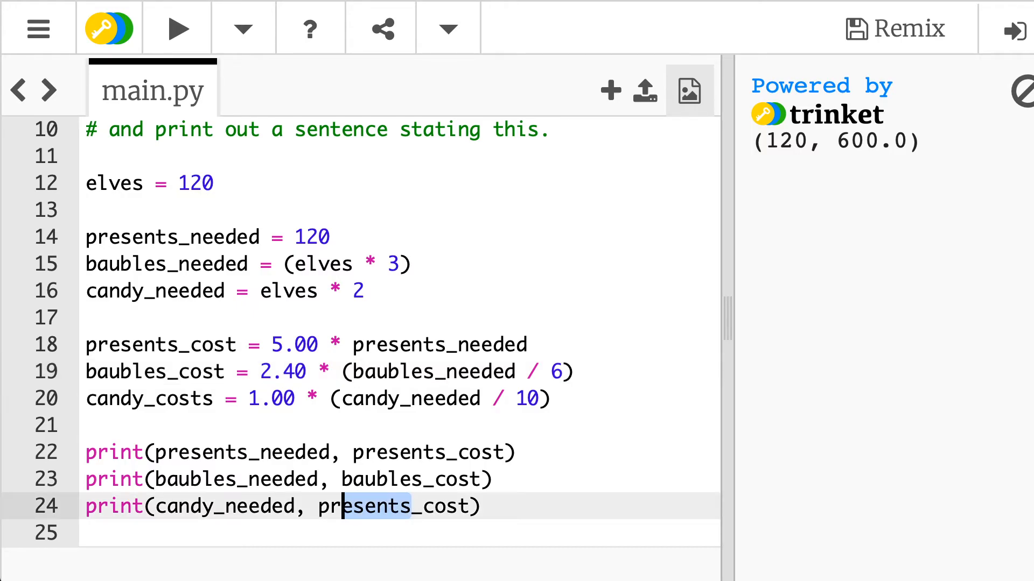
type("candy_cost")
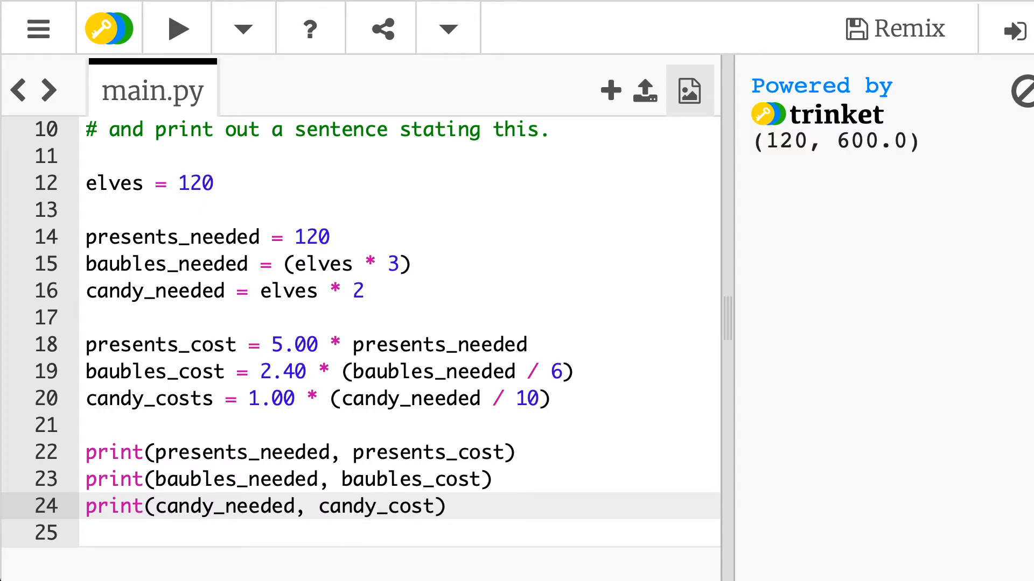
left_click(176, 27)
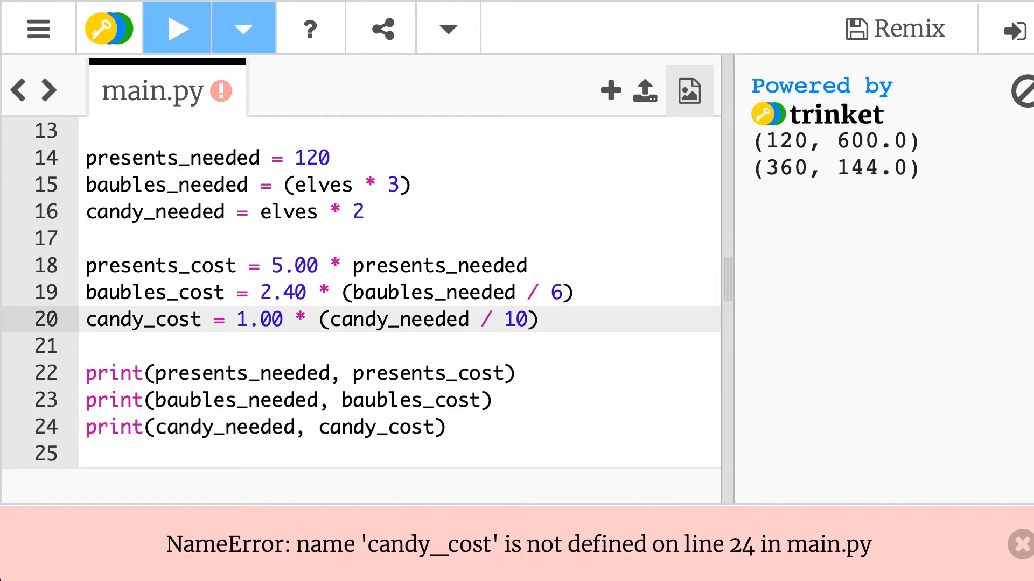
left_click(175, 27)
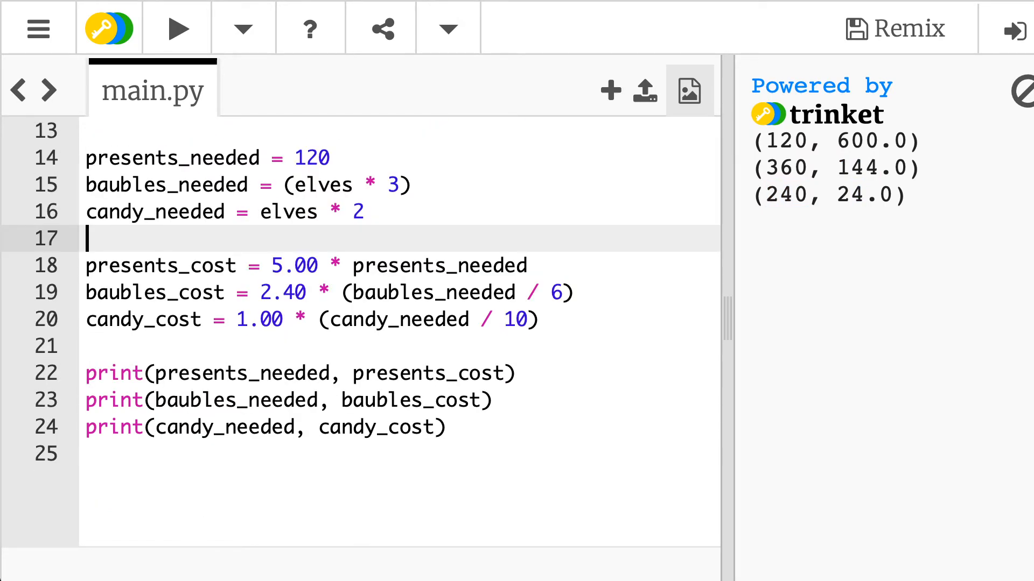
Start line 26 with print("Total costs: £" + (
type("pr")
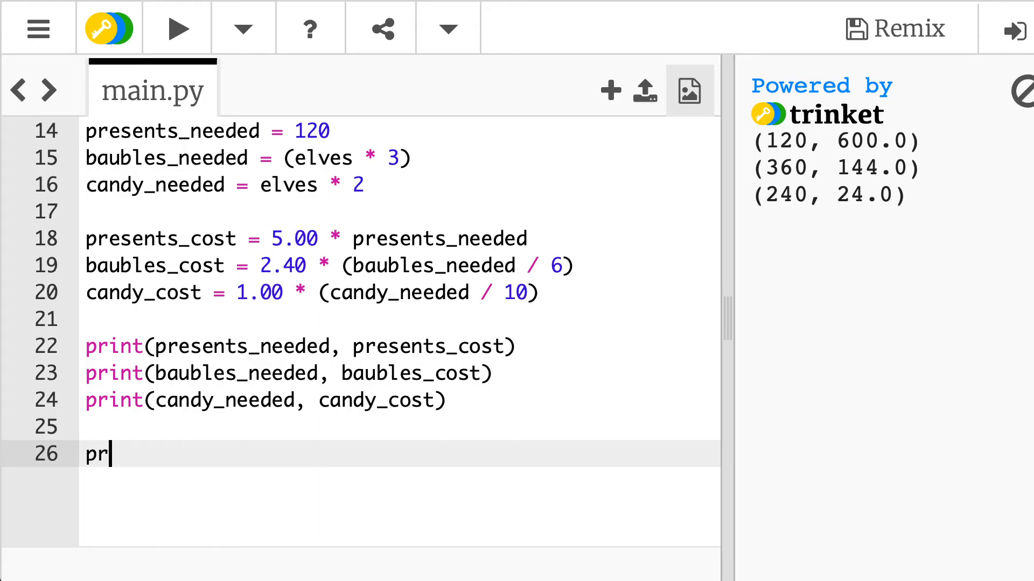
type("int(\"\")")
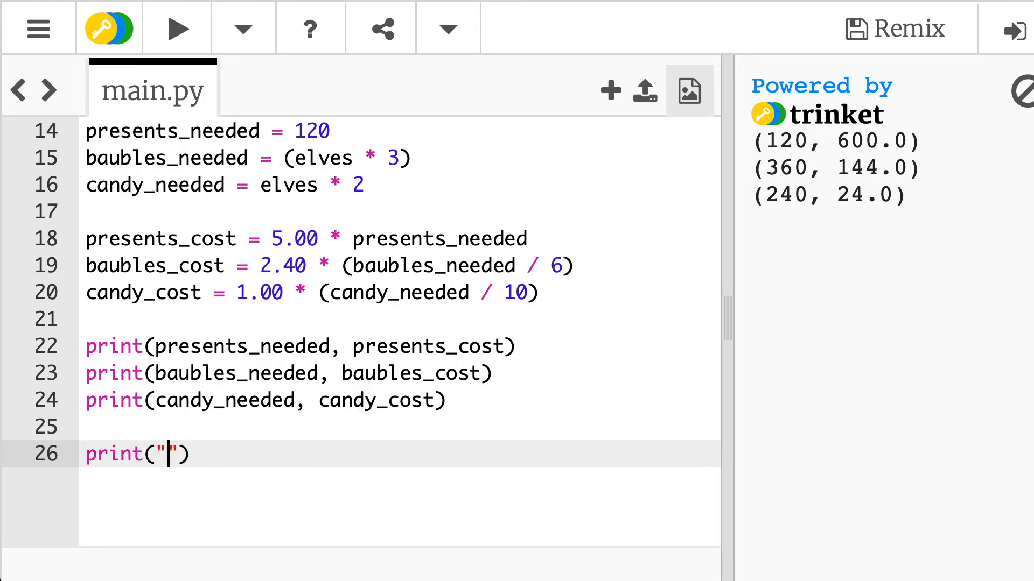
type("Total costs")
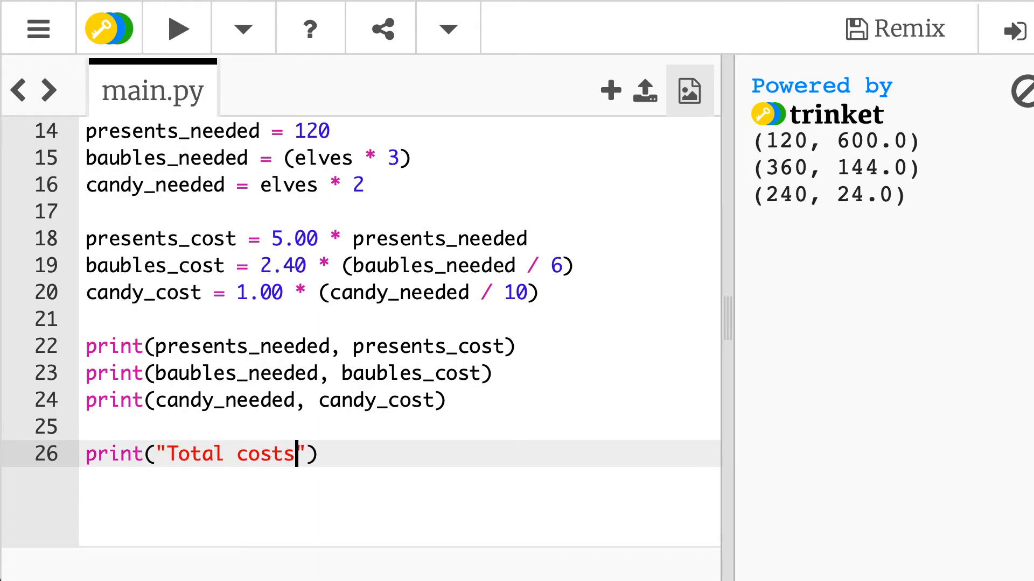
type(":")
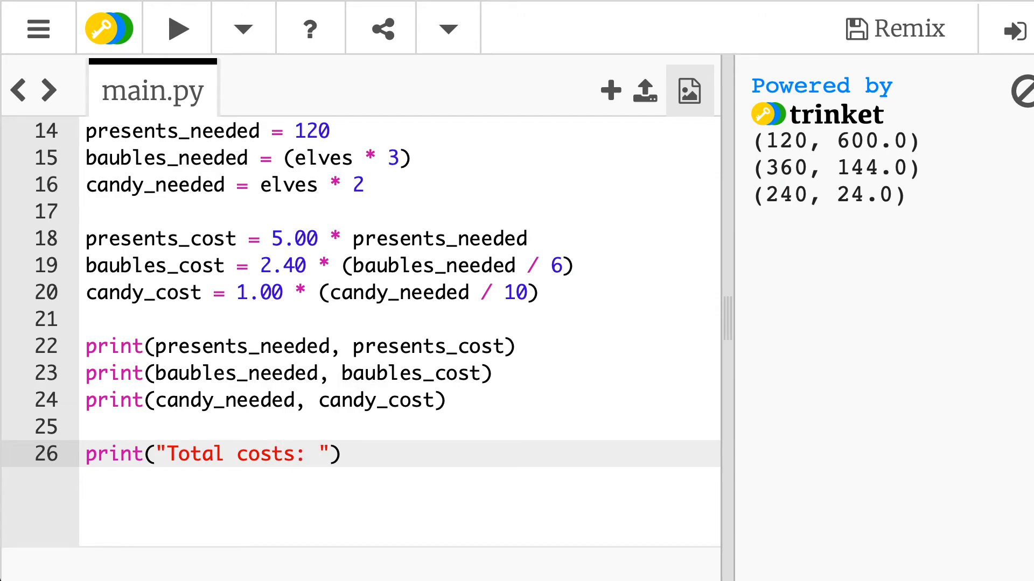
type("£\" +")
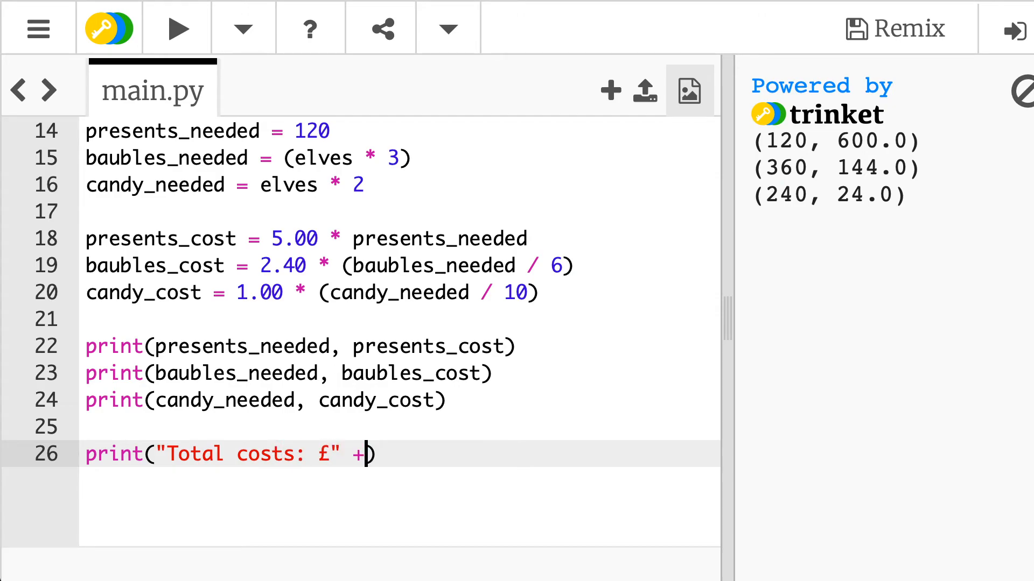
type("(")
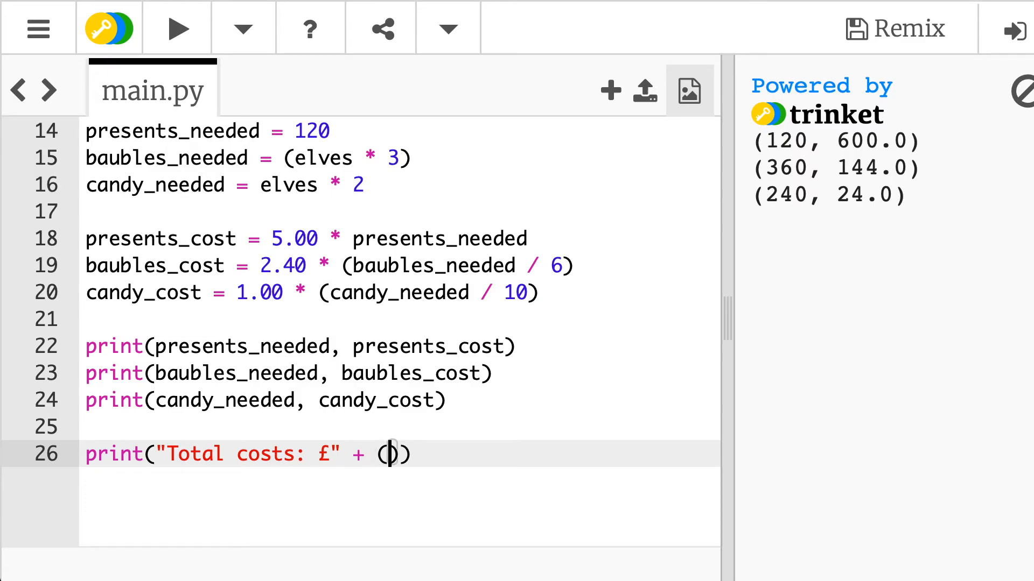
Sum presents_cost + baubles_costs inside the brackets and run, hitting a NameError
double_click(158, 238)
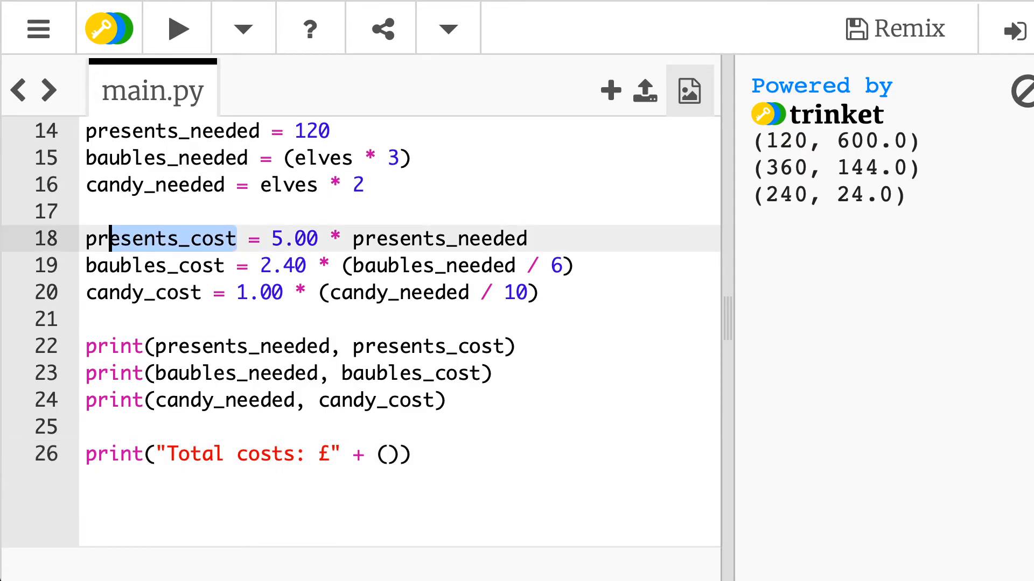
left_click(387, 453)
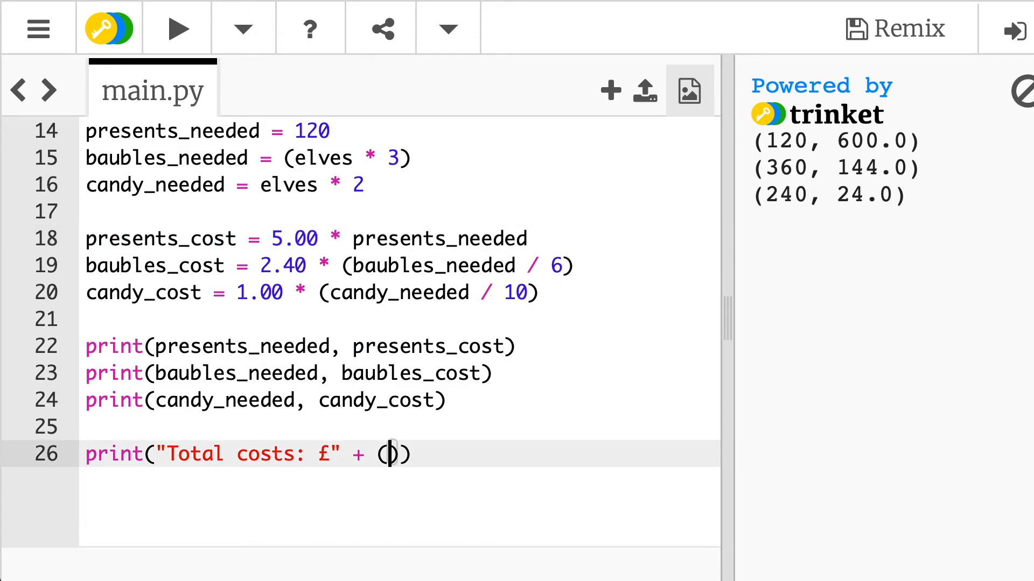
type("presents_cost + ba")
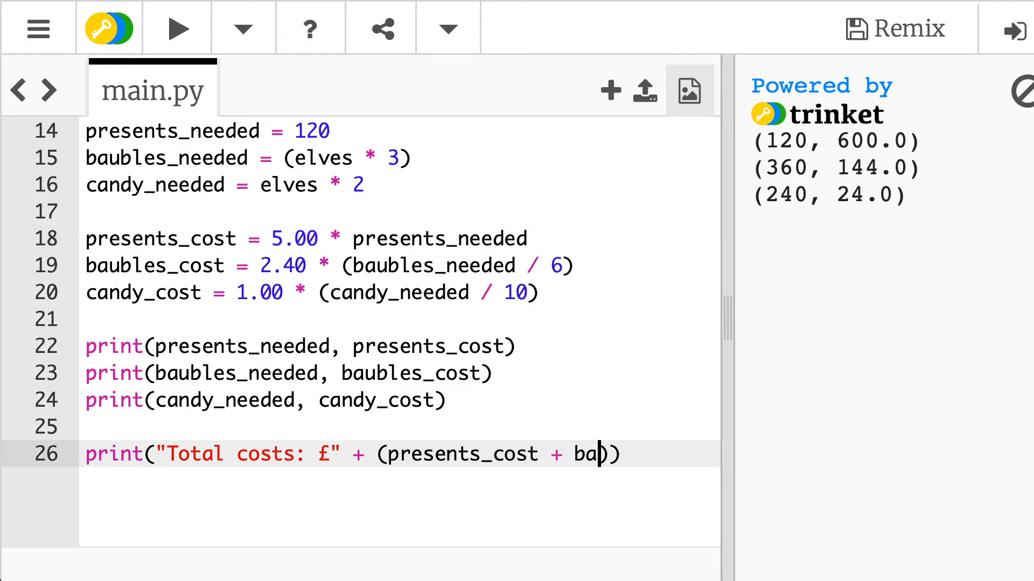
type("ubles_costs + candy_costs")
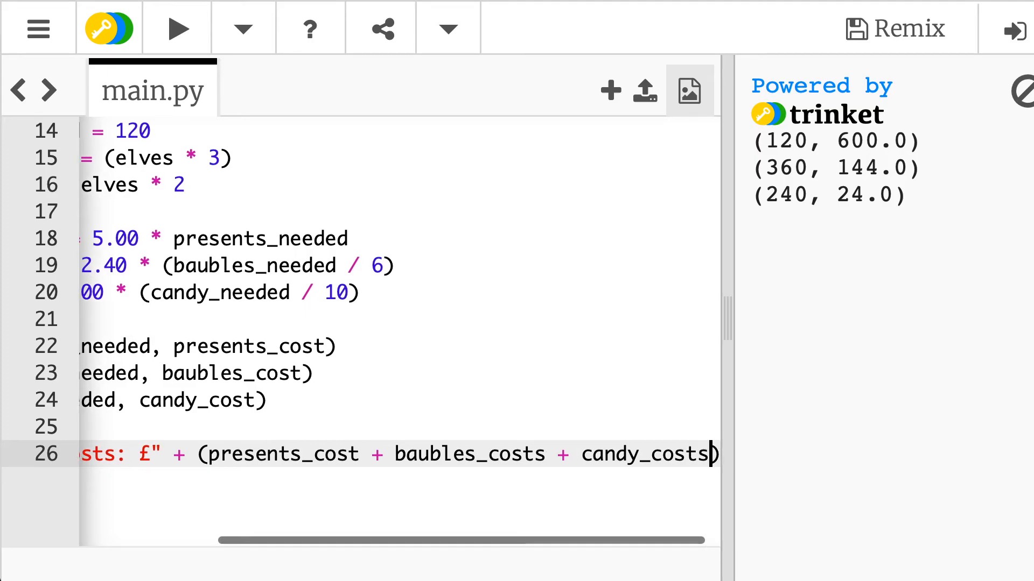
left_click(177, 28)
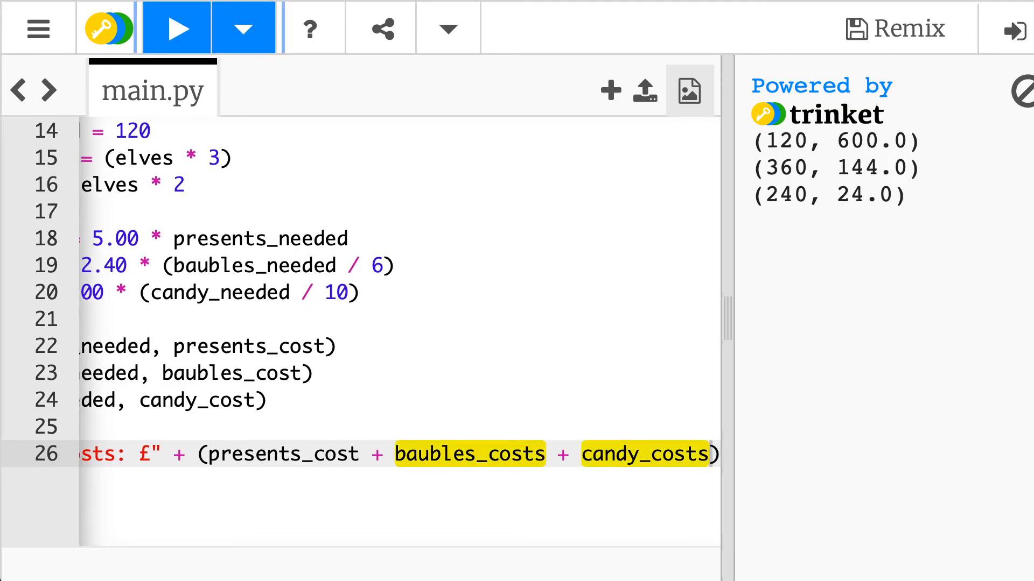
left_click(175, 27)
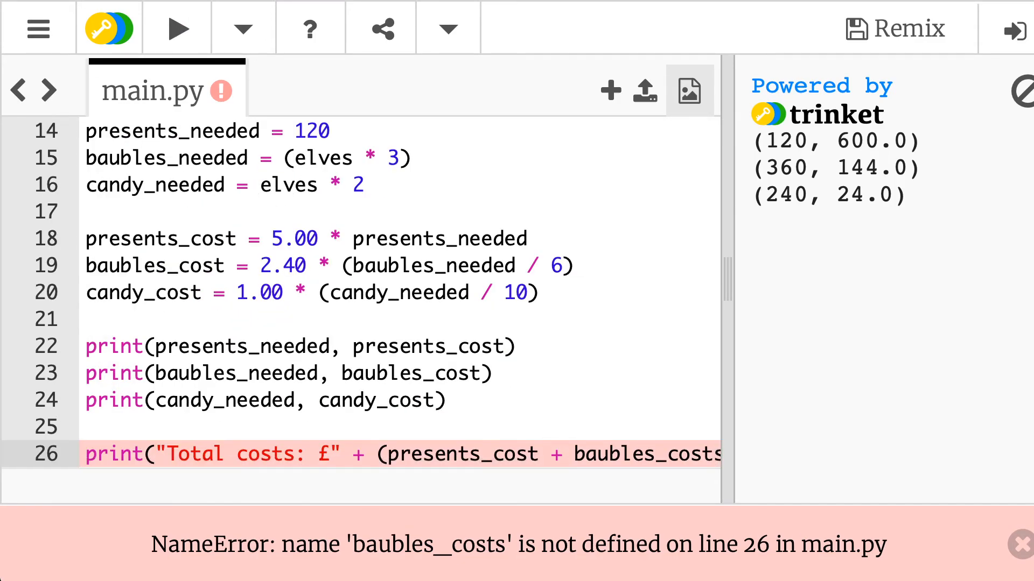
Complete the sum with candy_costs, fix the cost names, rerun, and wrap the sum in str()
type("+ candy_costs)")
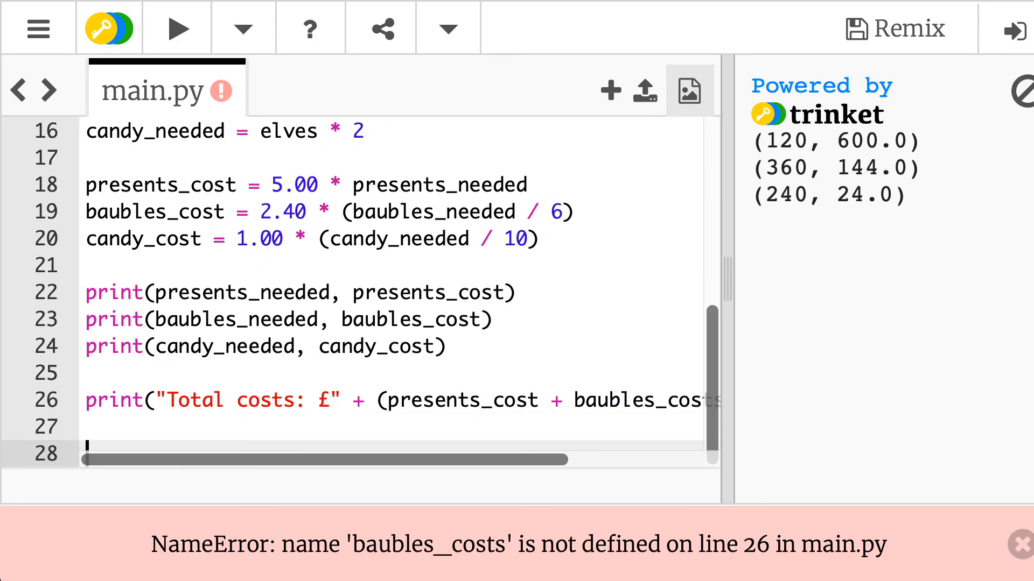
double_click(646, 400)
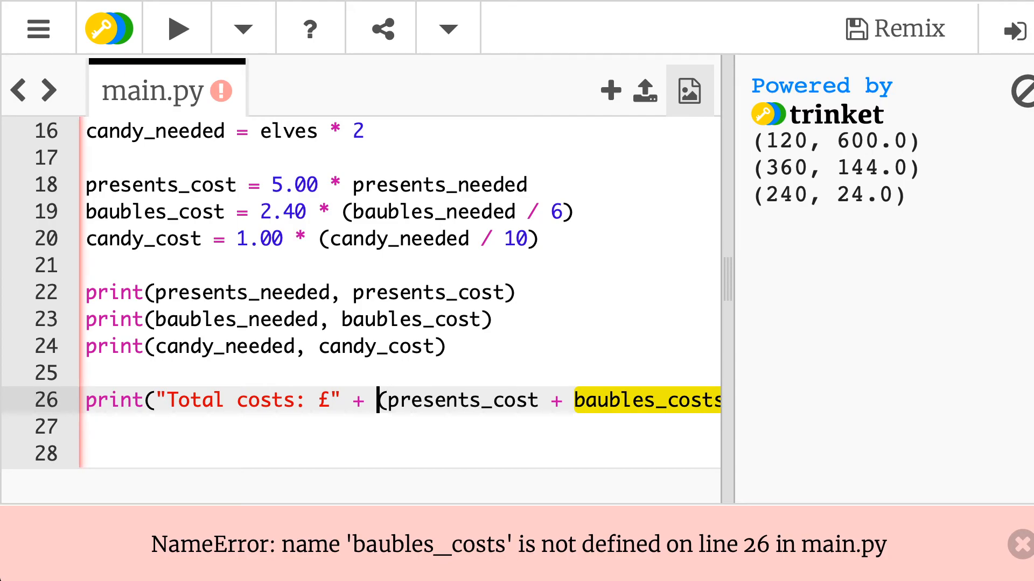
scroll("right", 3)
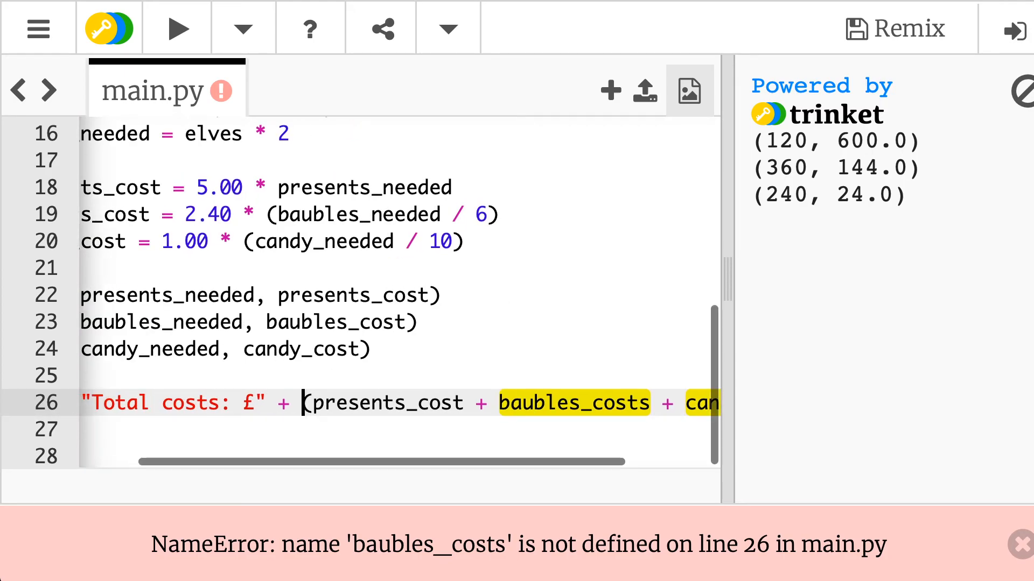
scroll("left", 3)
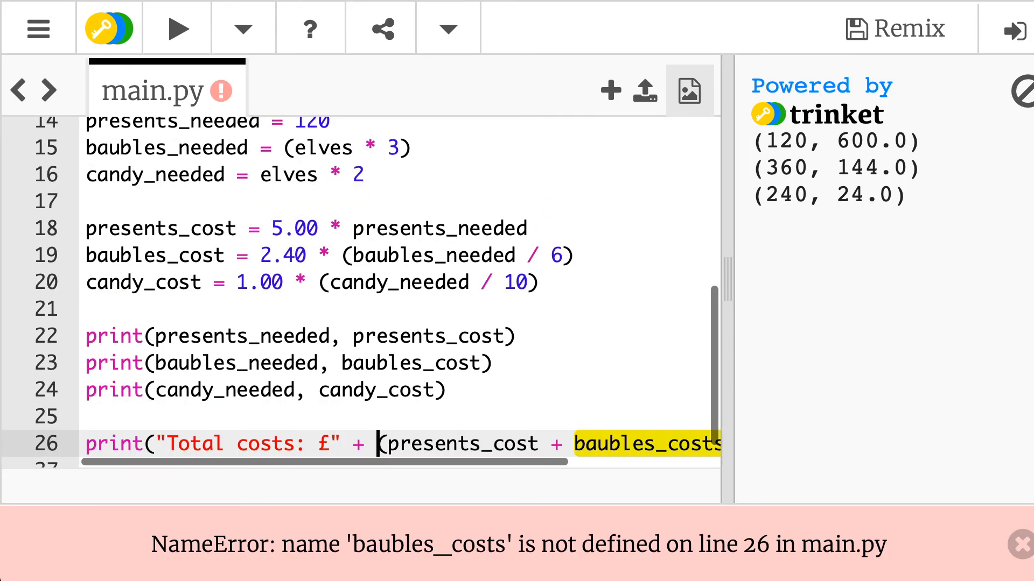
scroll("down", 3)
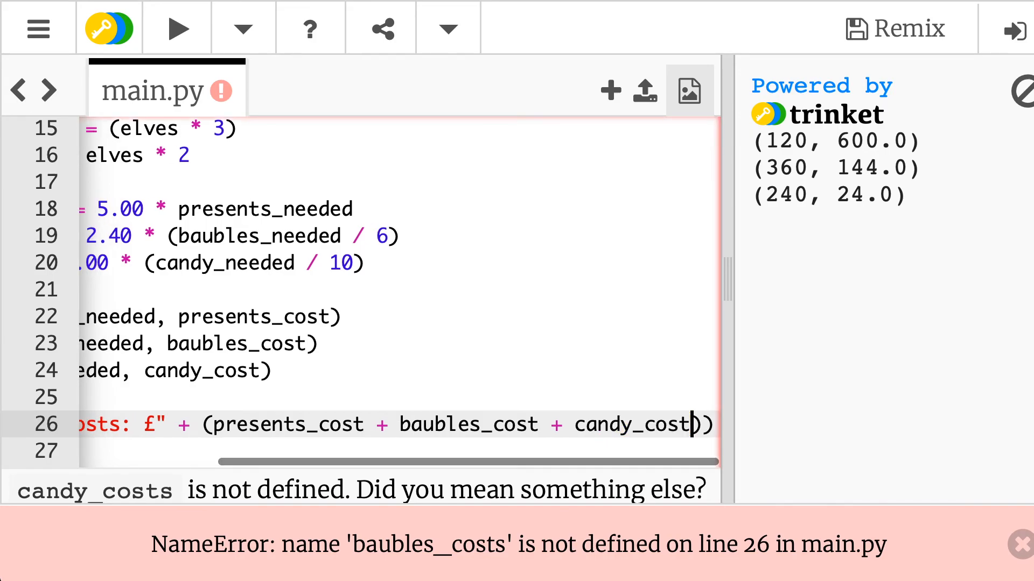
left_click(177, 28)
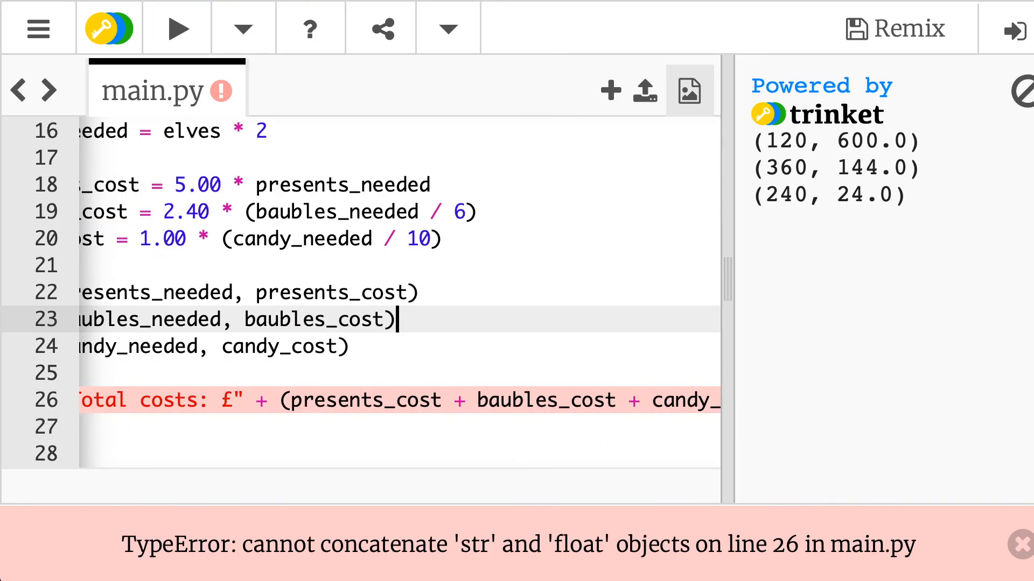
type("str(")
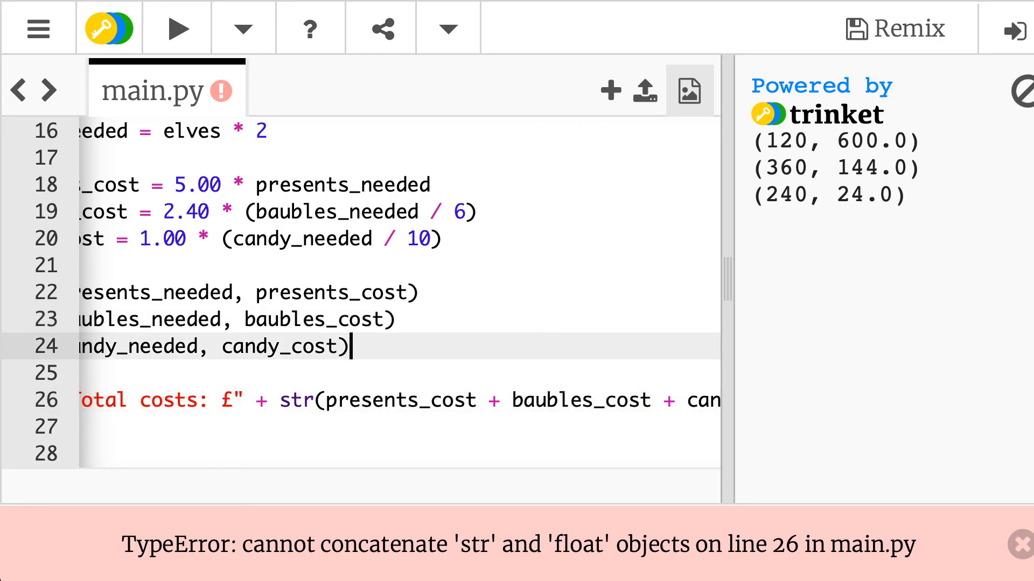
scroll("left", 3)
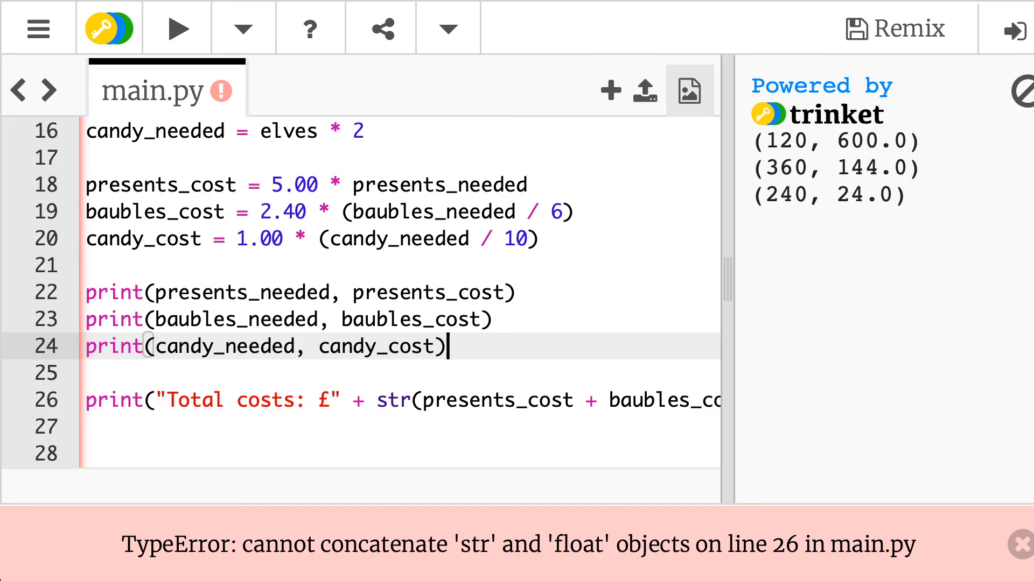